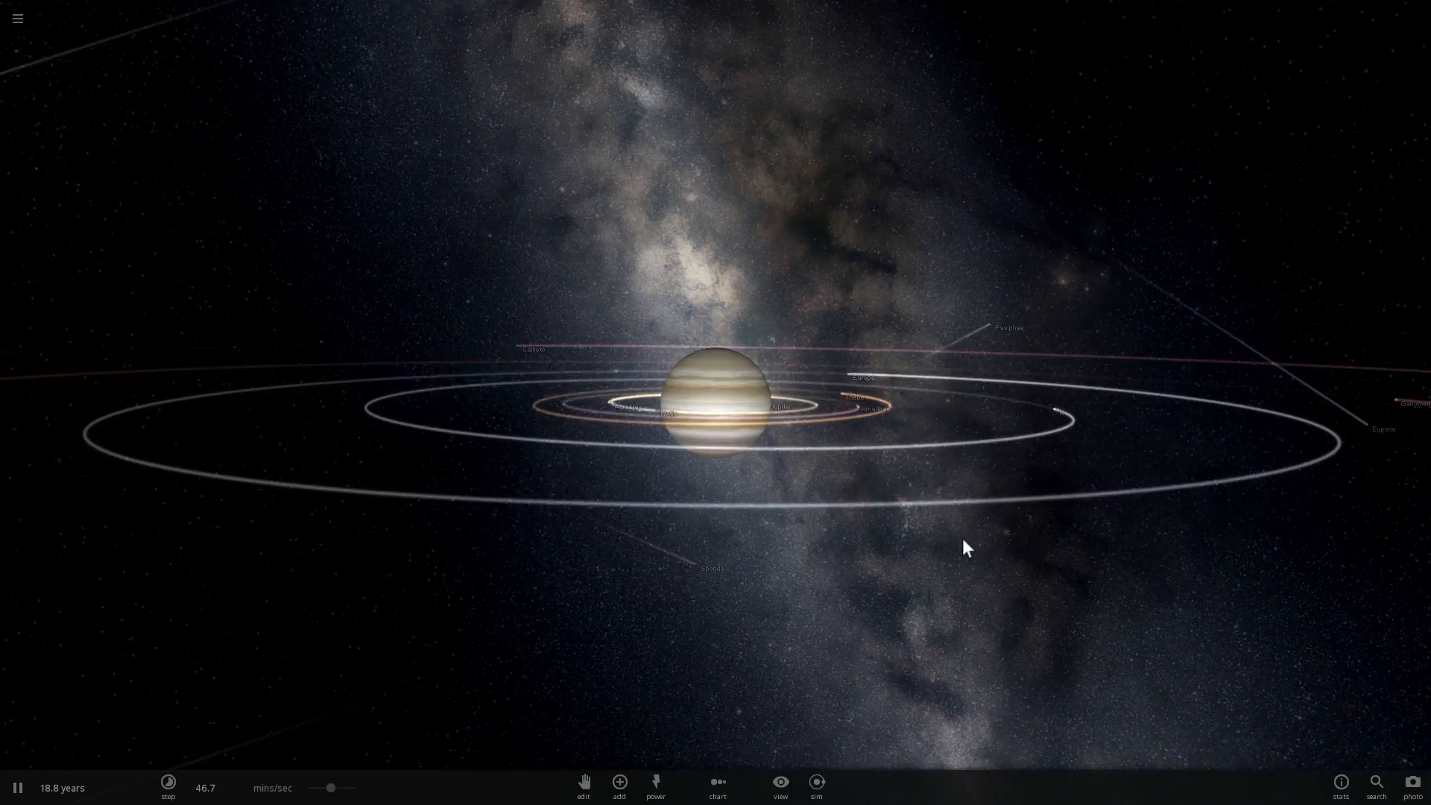
Orbit around Jupiter's moons, inspect Europa's properties, and bring up orbit-path display options.
drag(966, 548, 950, 544)
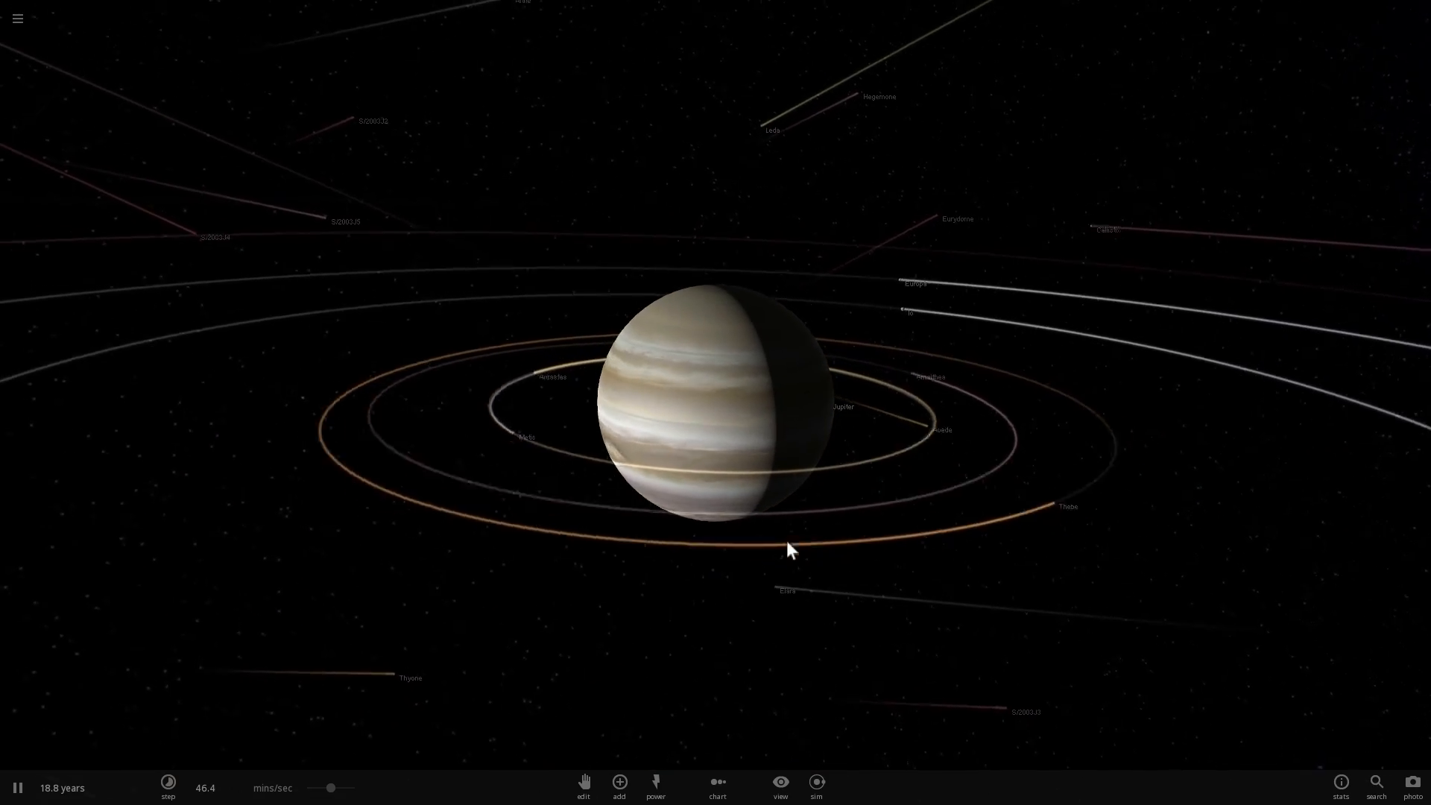
click(444, 281)
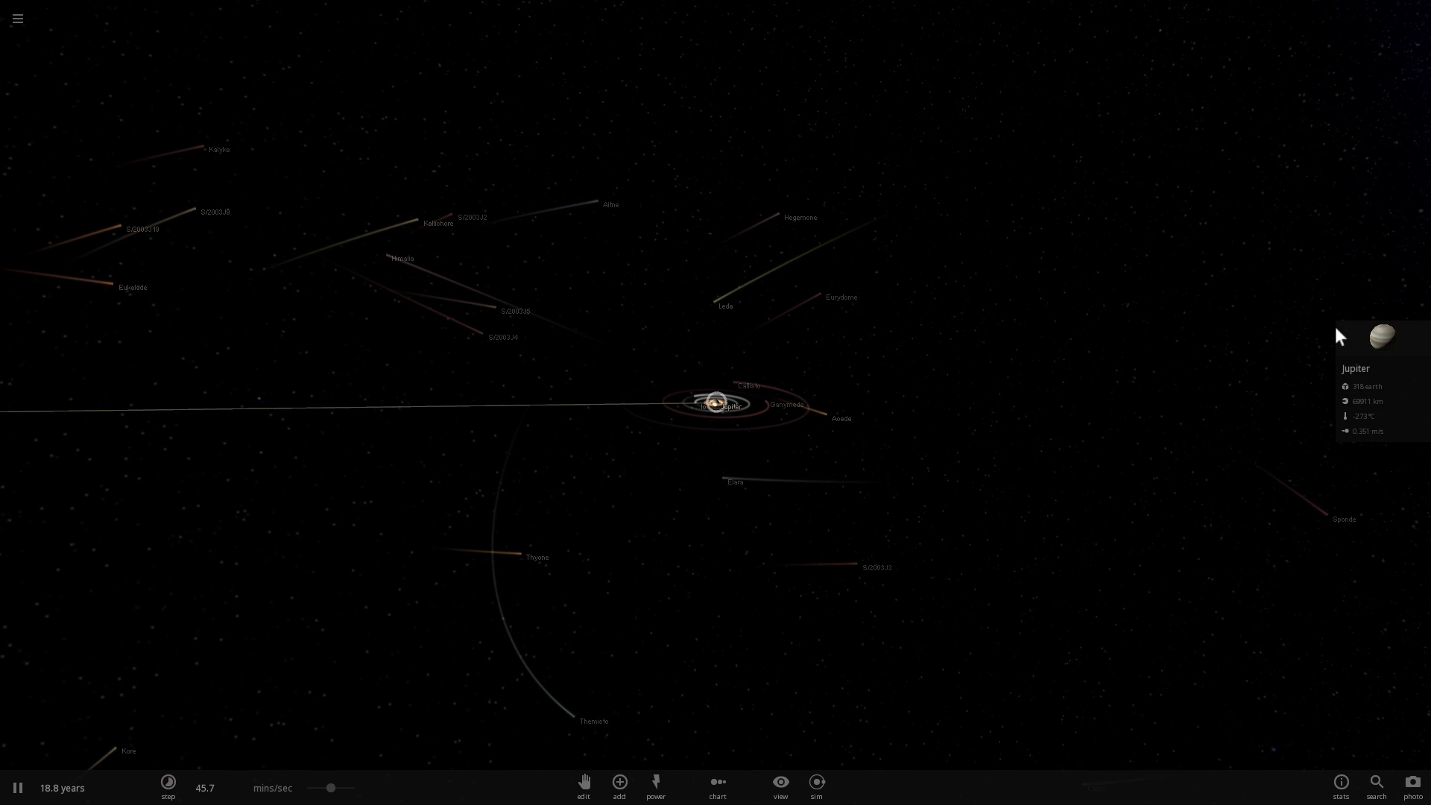
click(1380, 334)
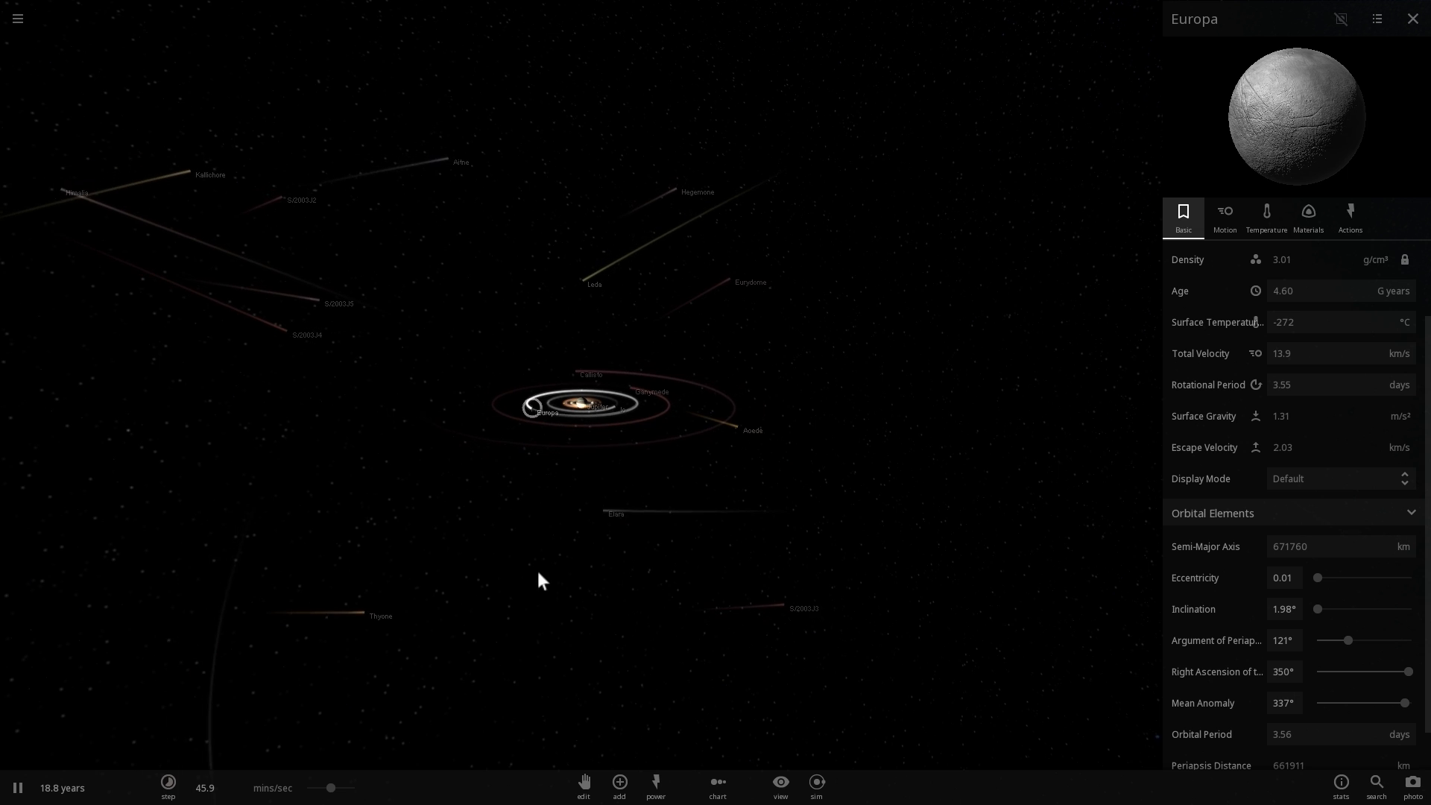
click(366, 609)
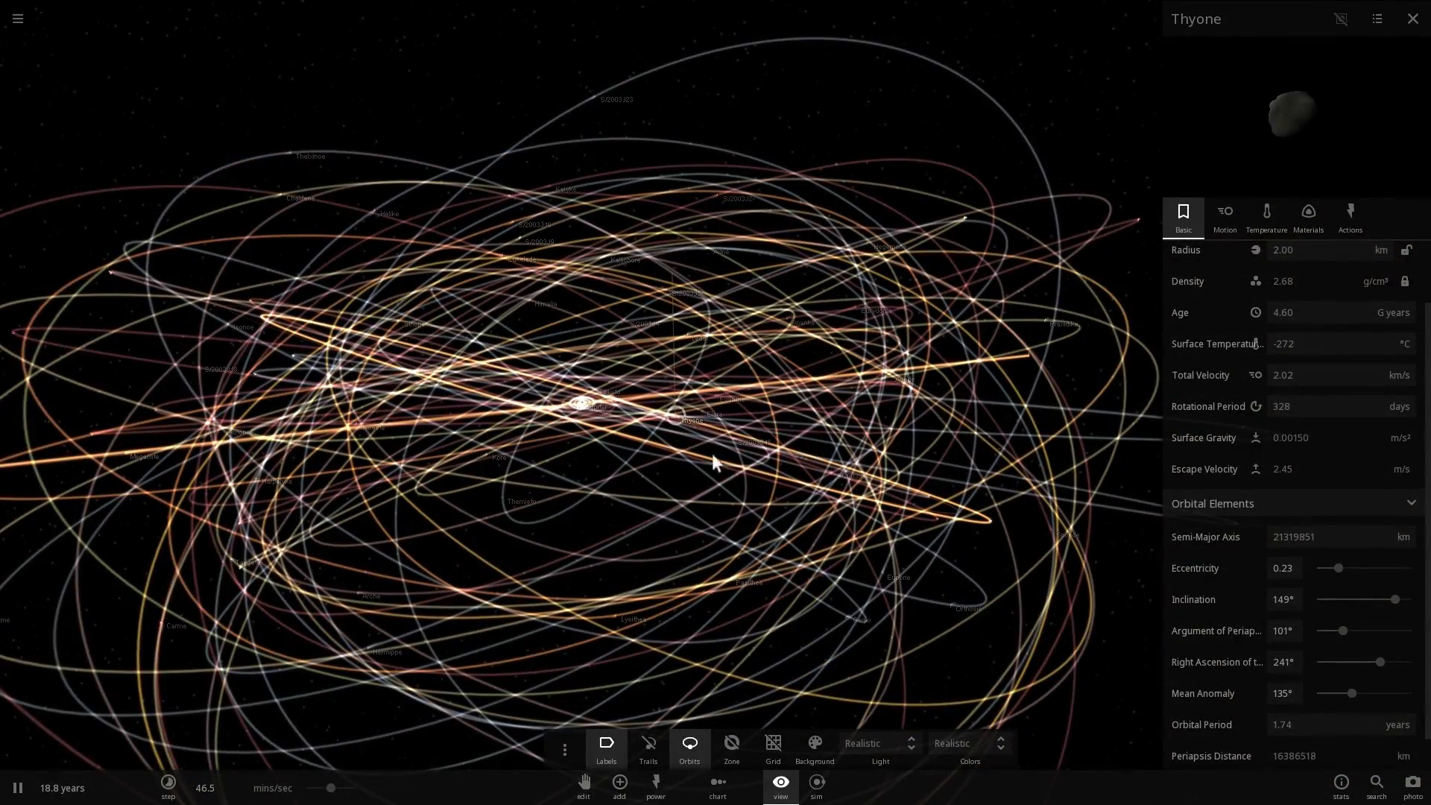
Hide the moon orbit paths, inspect moon S/2003J18, and start a new empty simulation.
drag(716, 460, 730, 511)
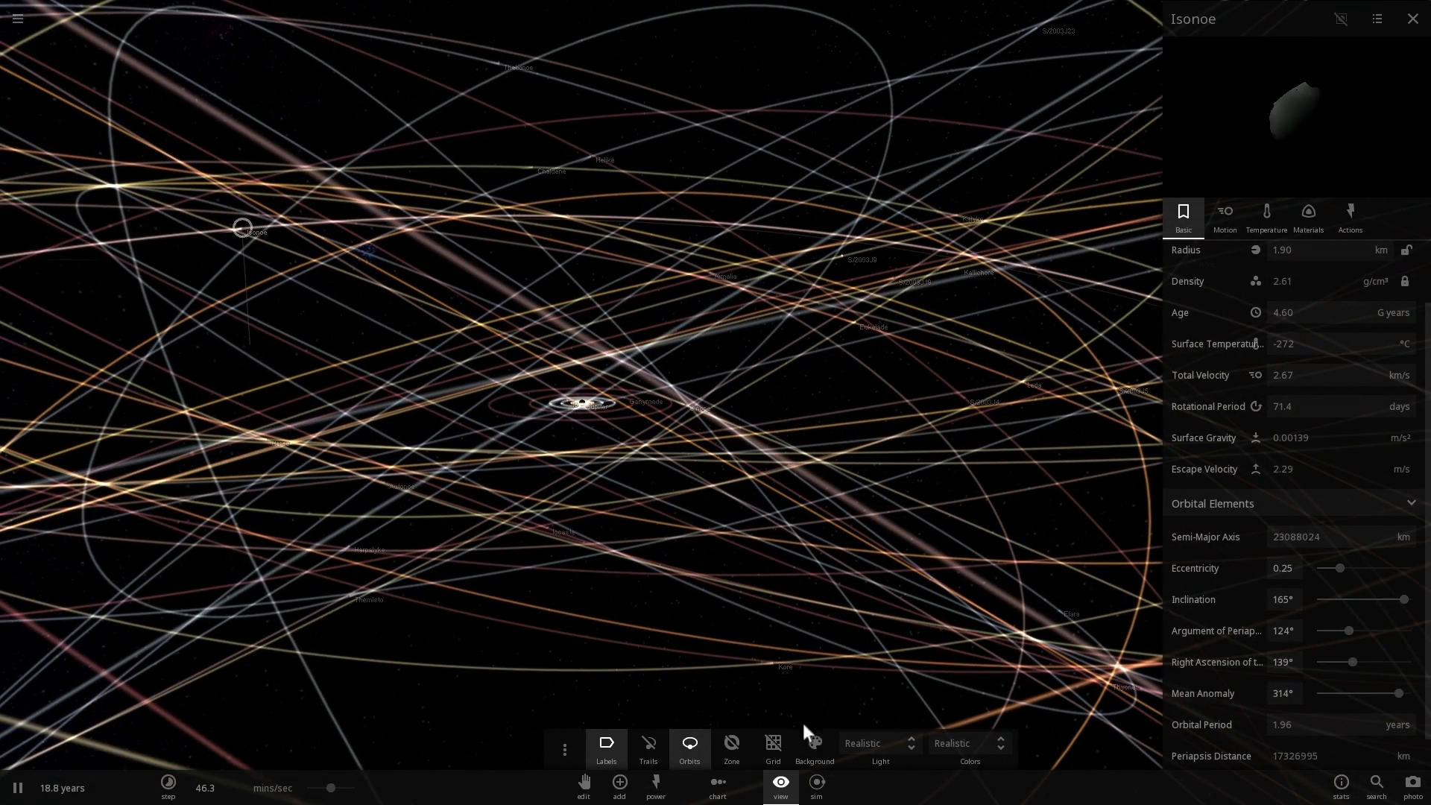
click(688, 749)
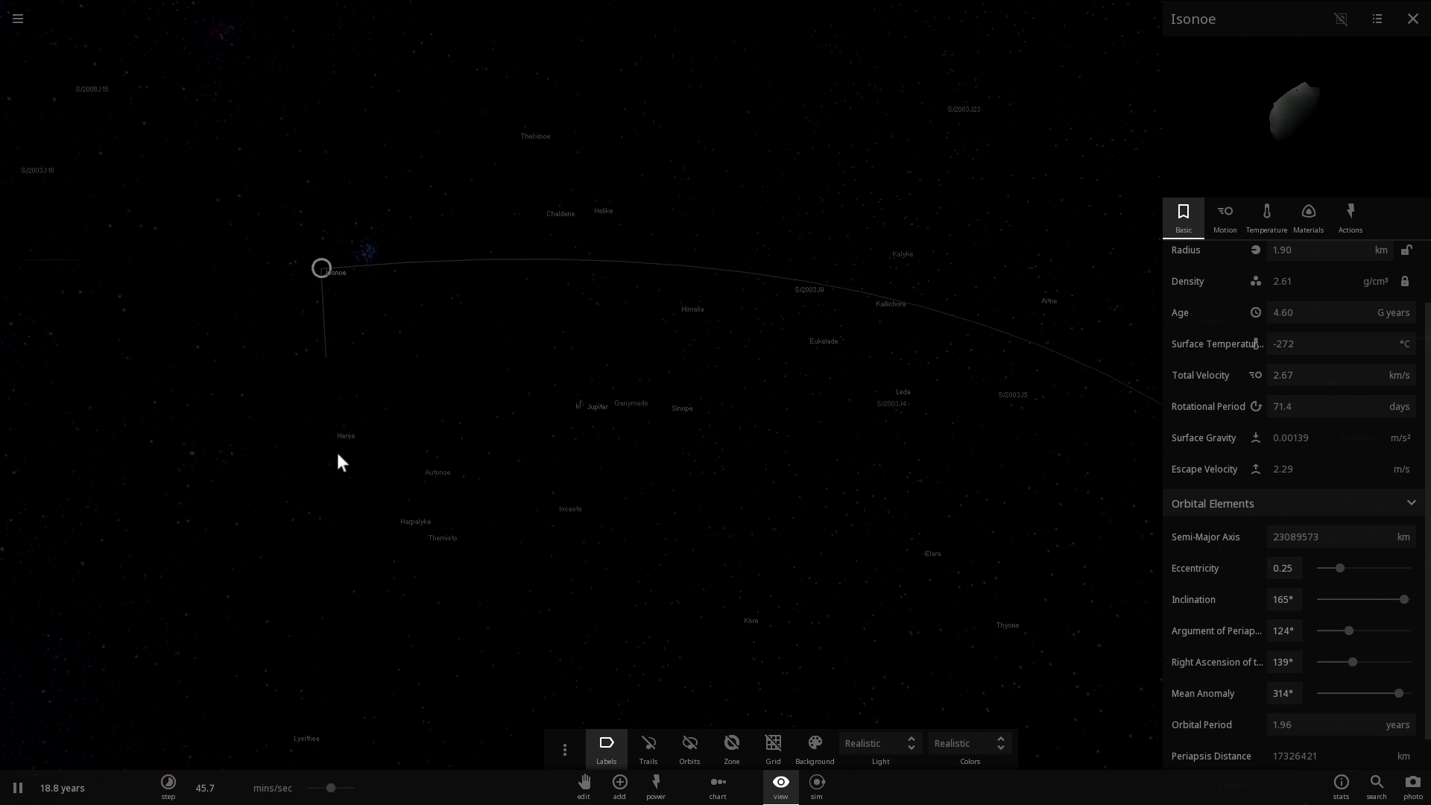
click(333, 431)
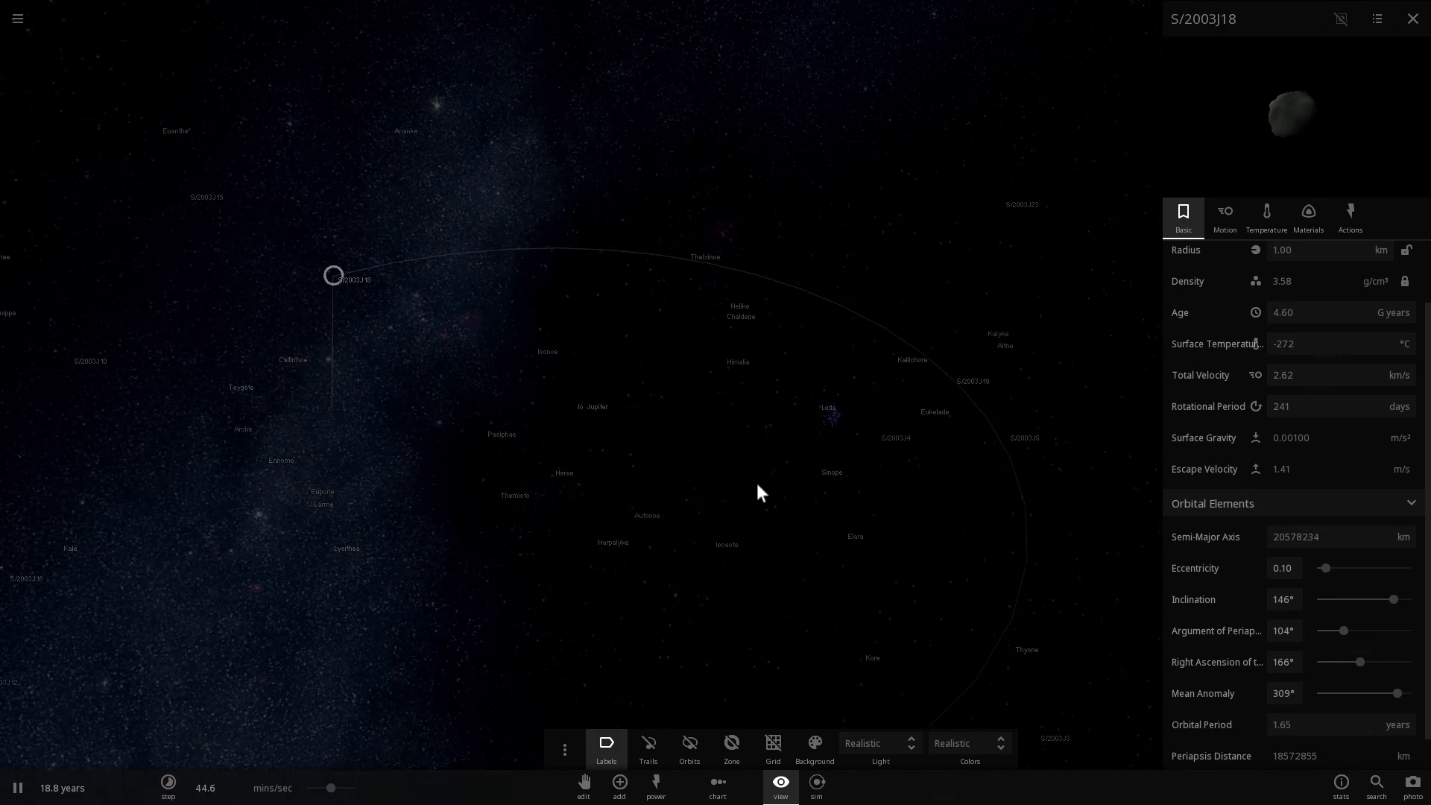
click(17, 18)
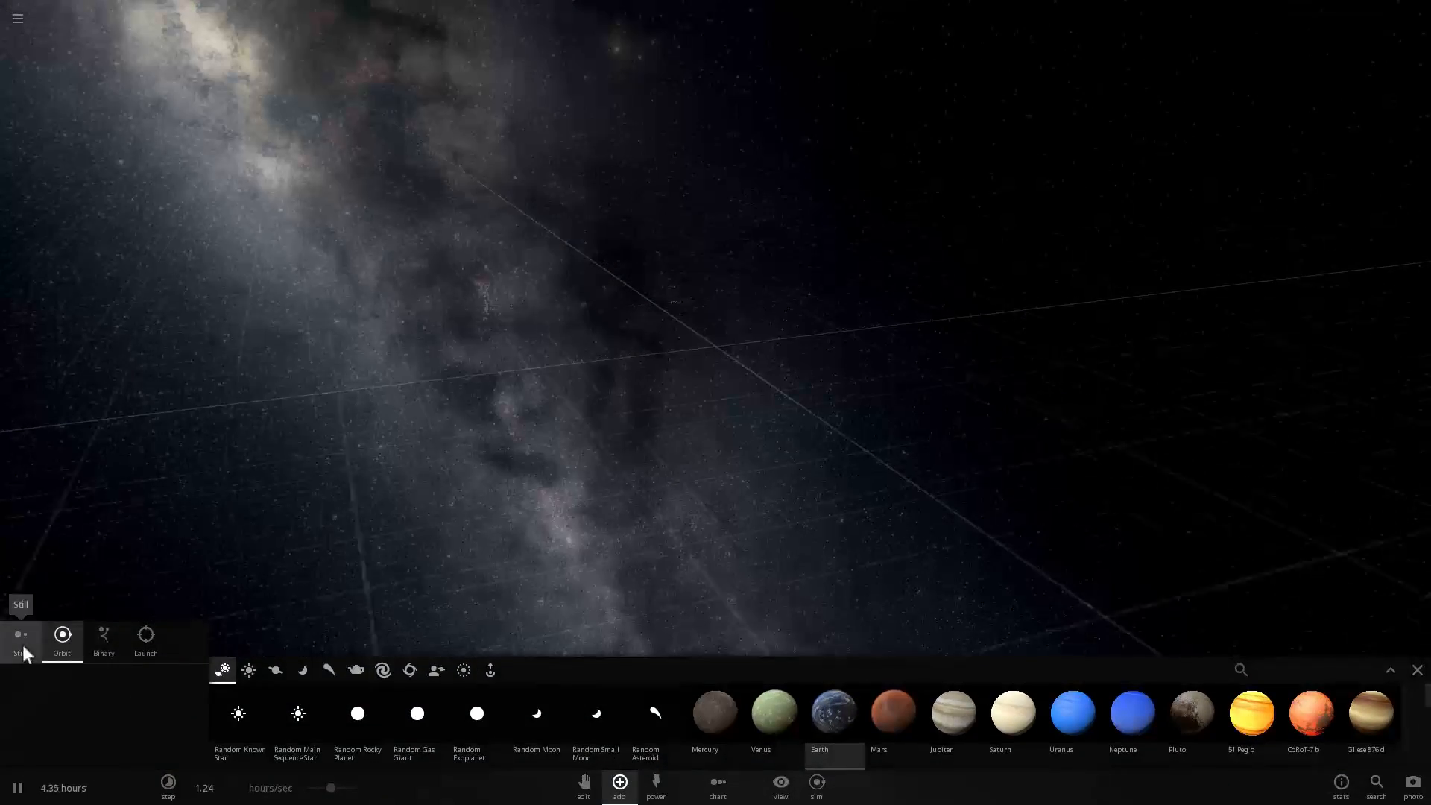
Add Earth to the empty scene, then add random asteroids from the asteroids category.
click(103, 639)
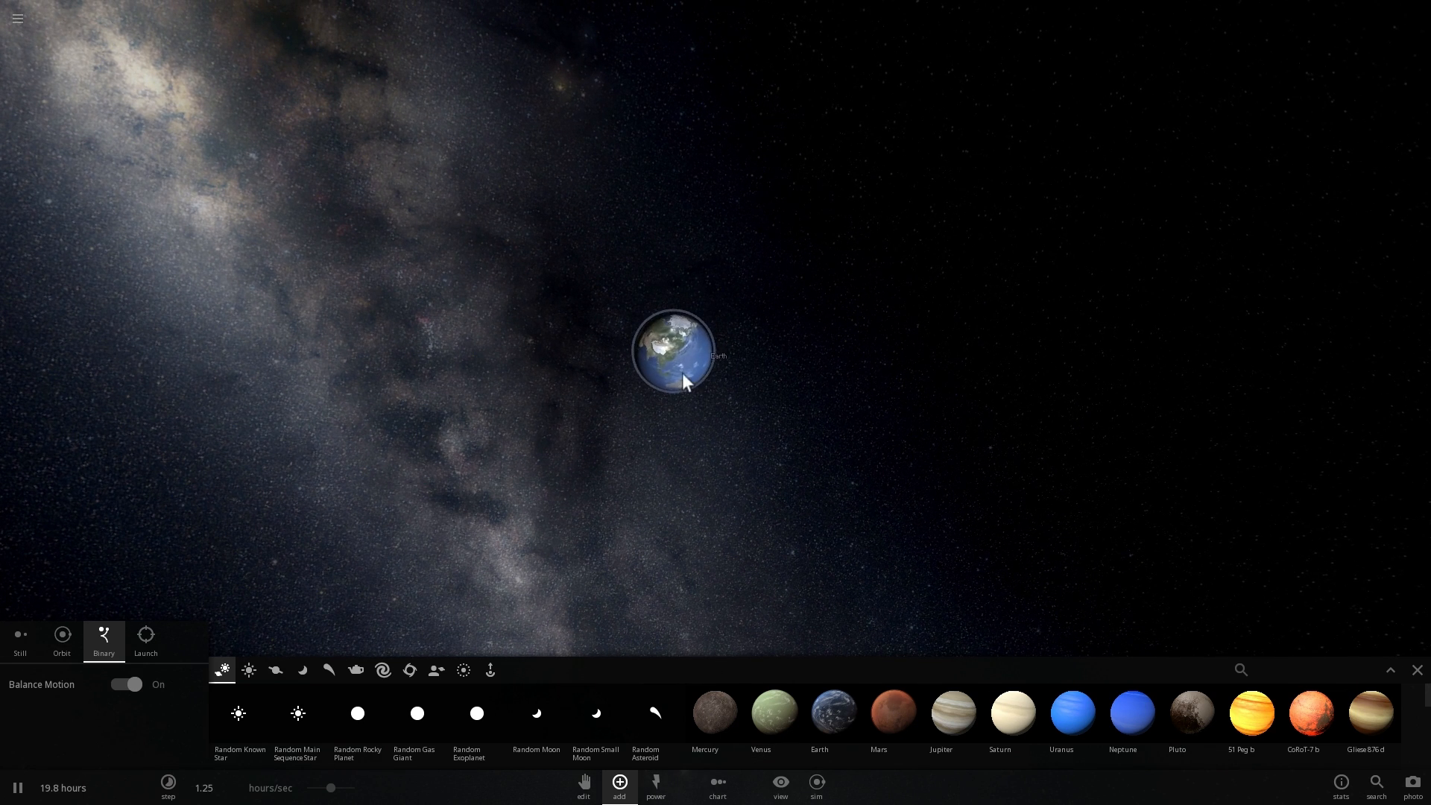
click(357, 669)
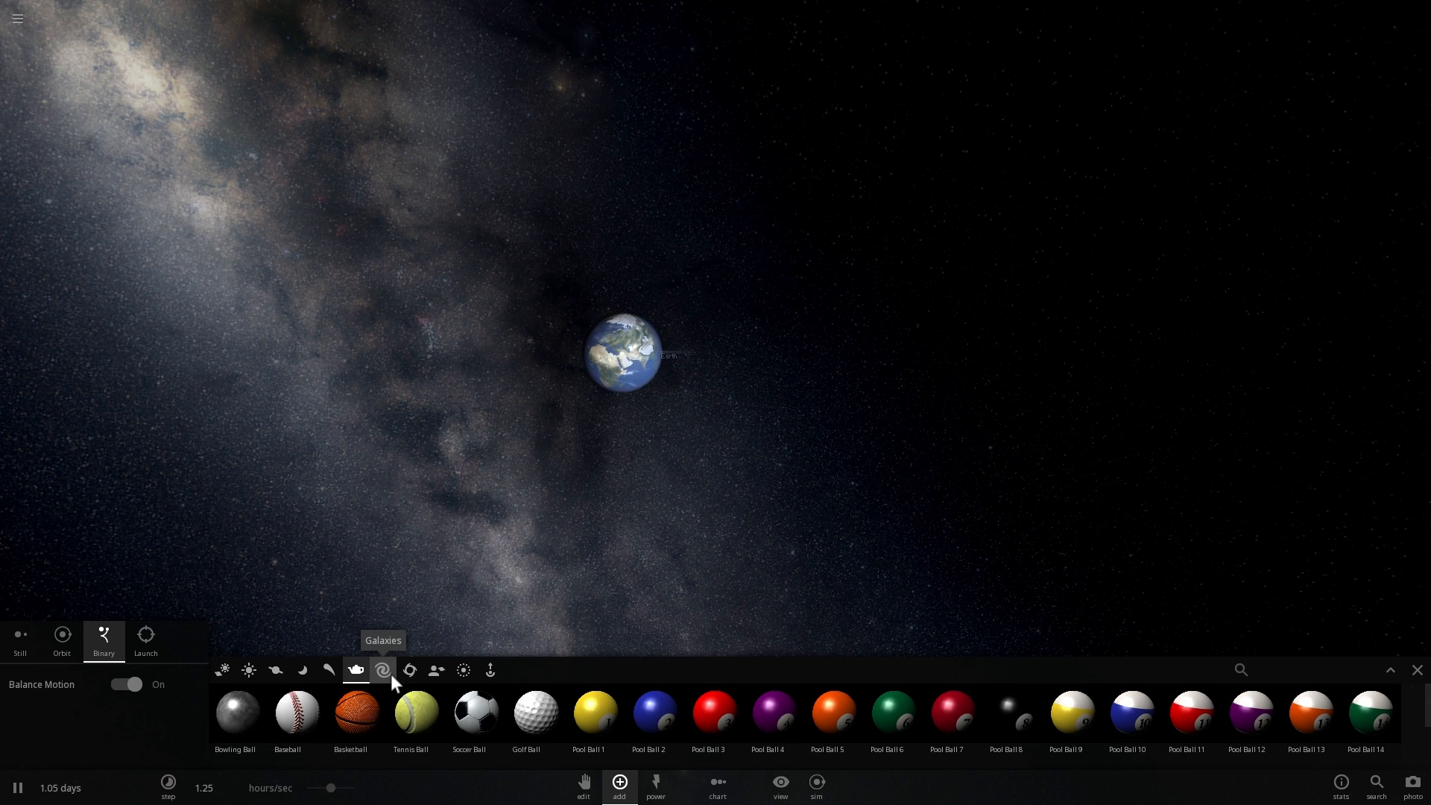
click(329, 670)
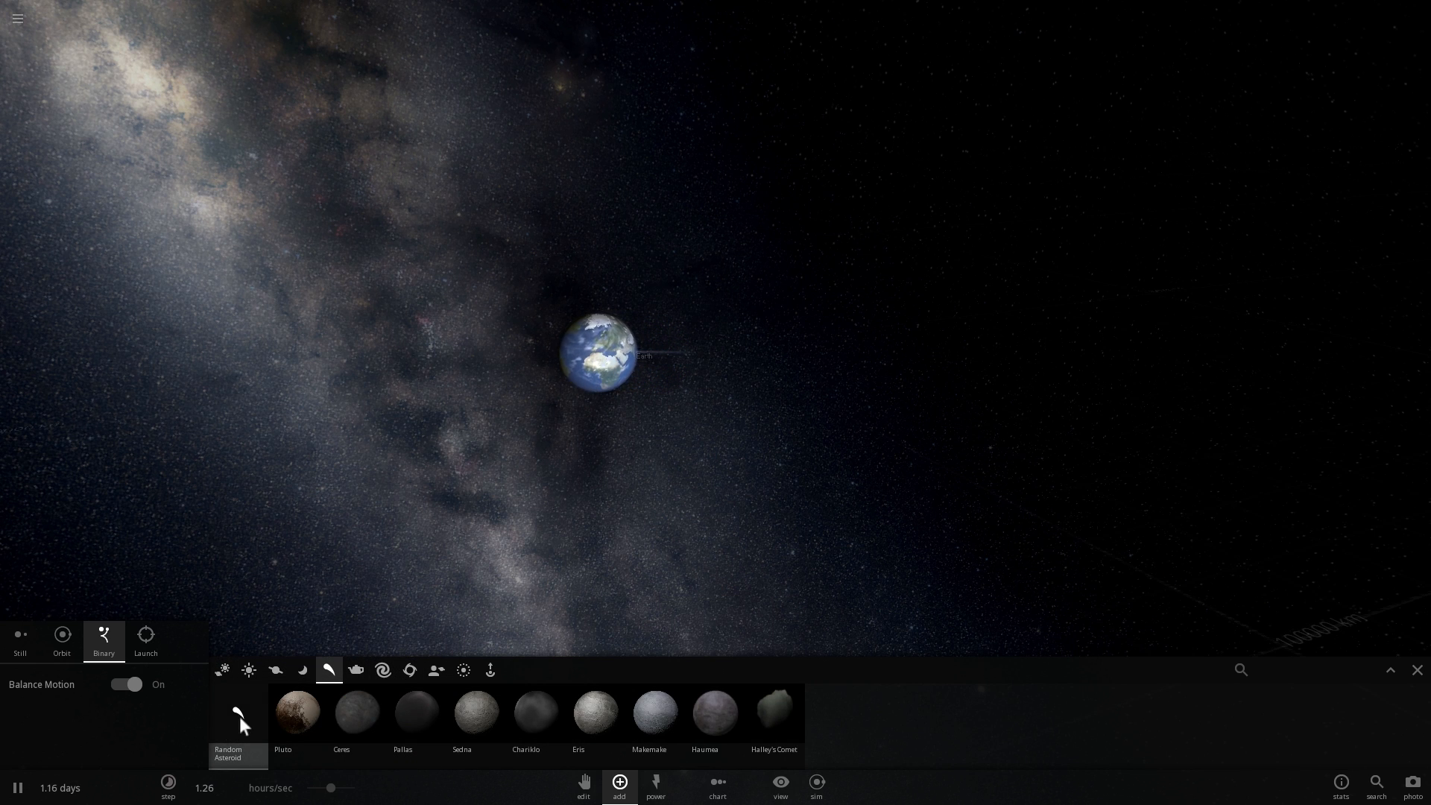
click(237, 716)
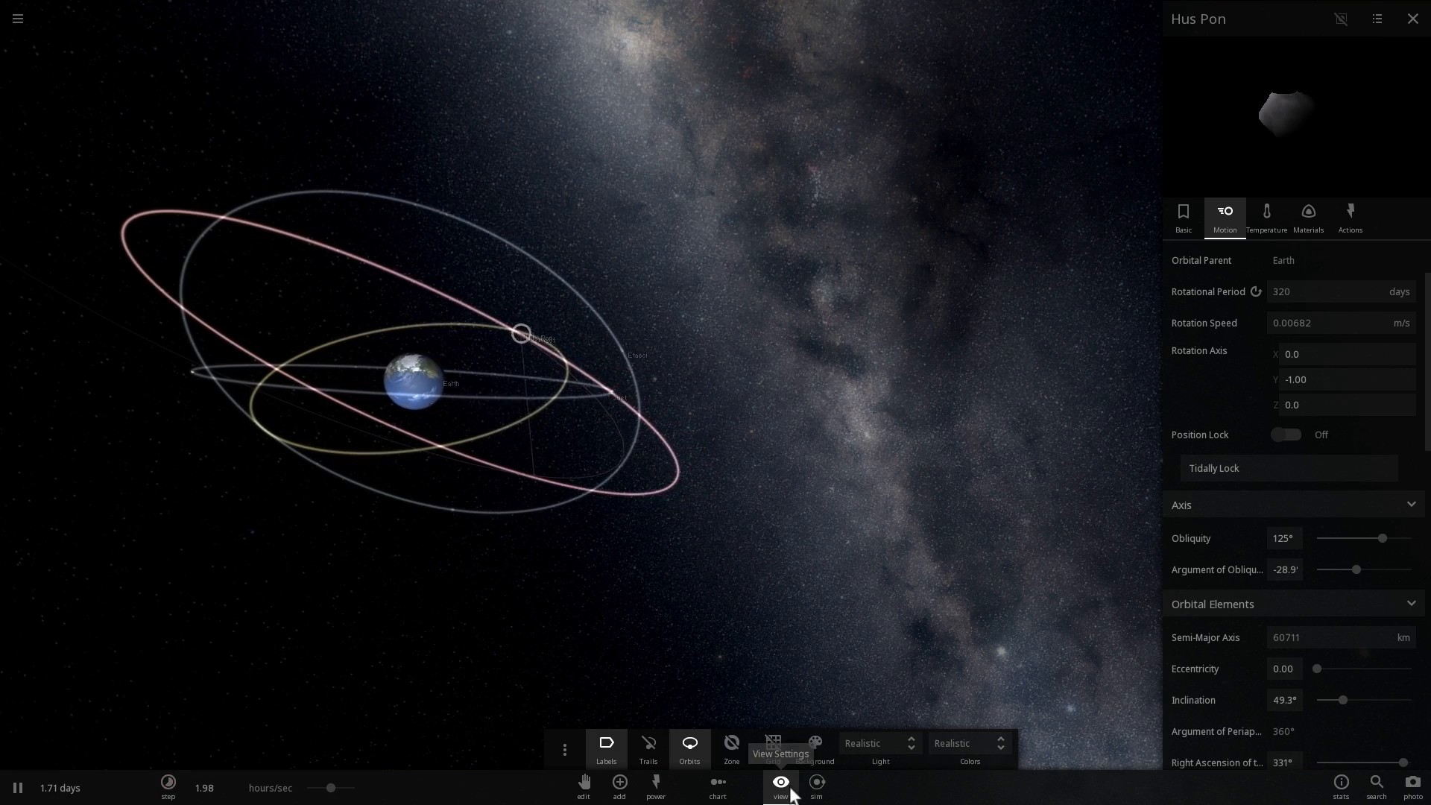
Pause and resume the simulation so time advances to about 334 days.
click(420, 382)
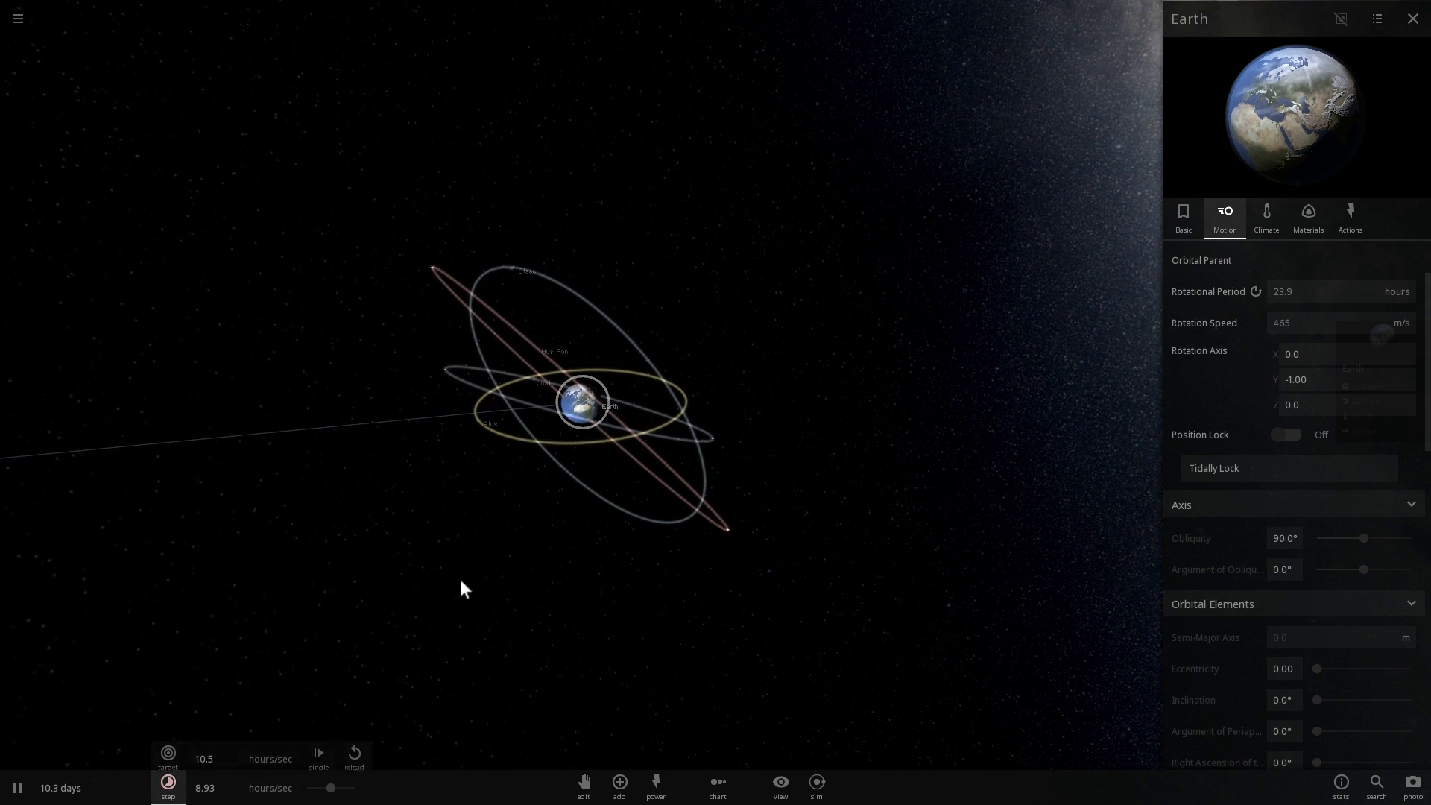
click(16, 788)
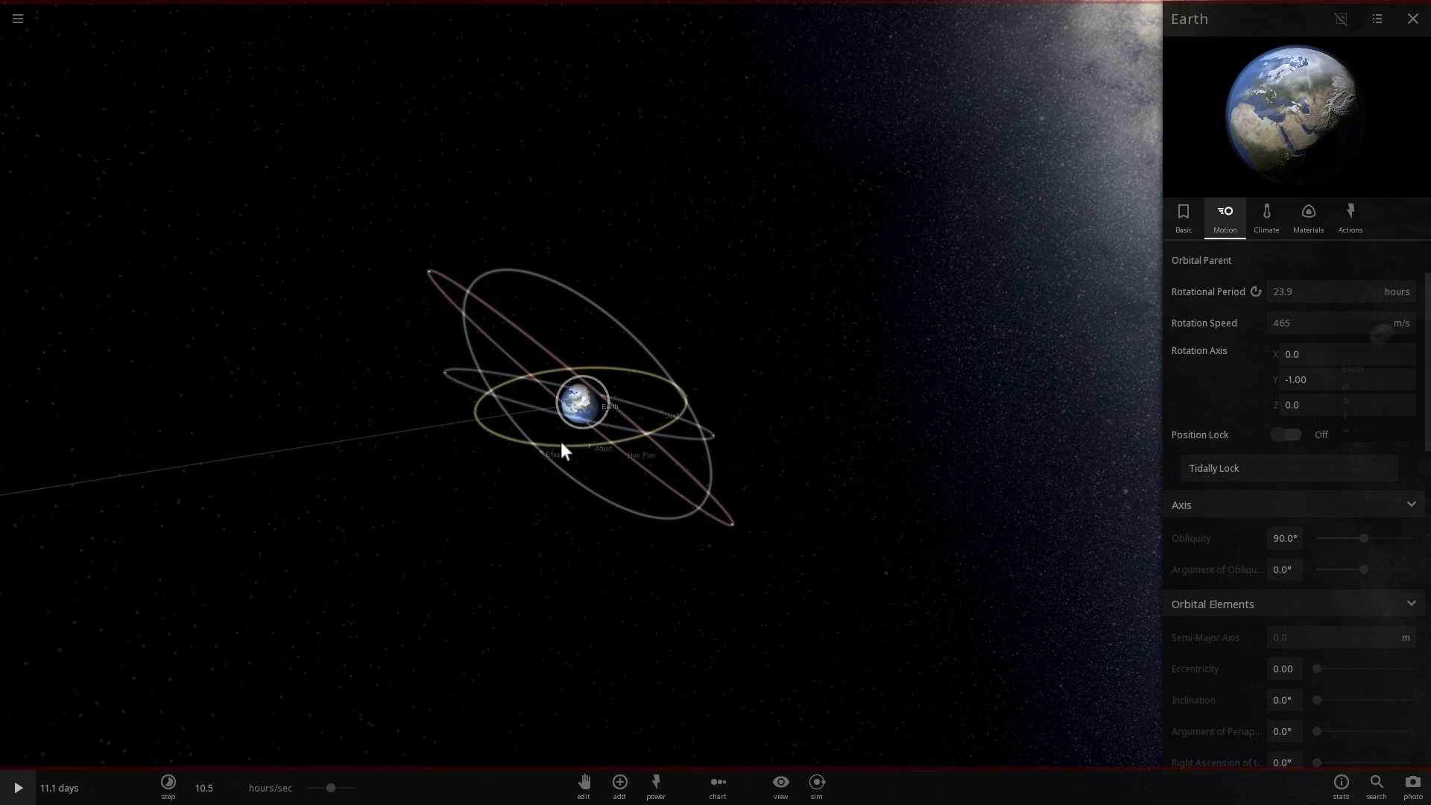
click(680, 413)
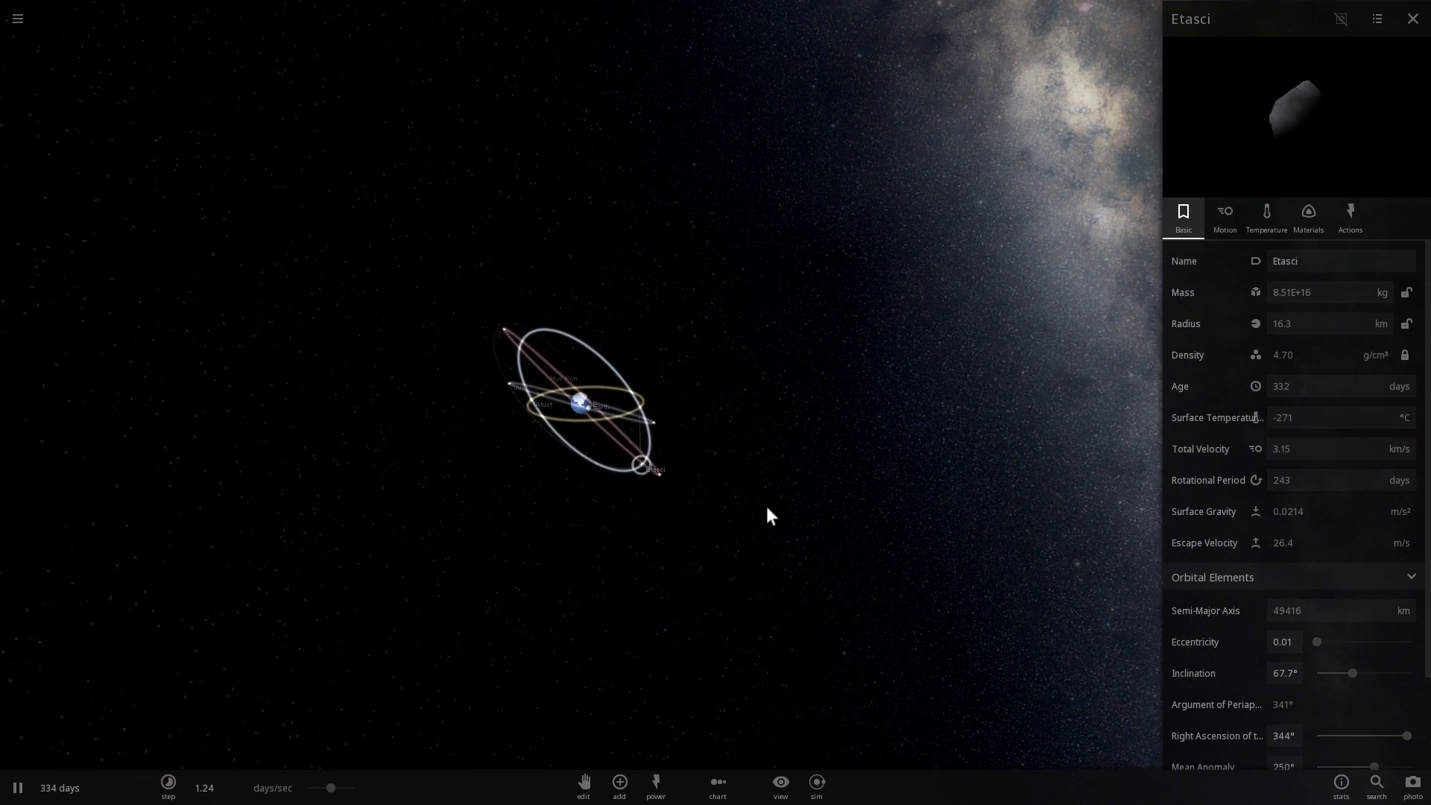
Inspect Earth and a distant small body, then set the graph timespan to 1000 years.
click(578, 404)
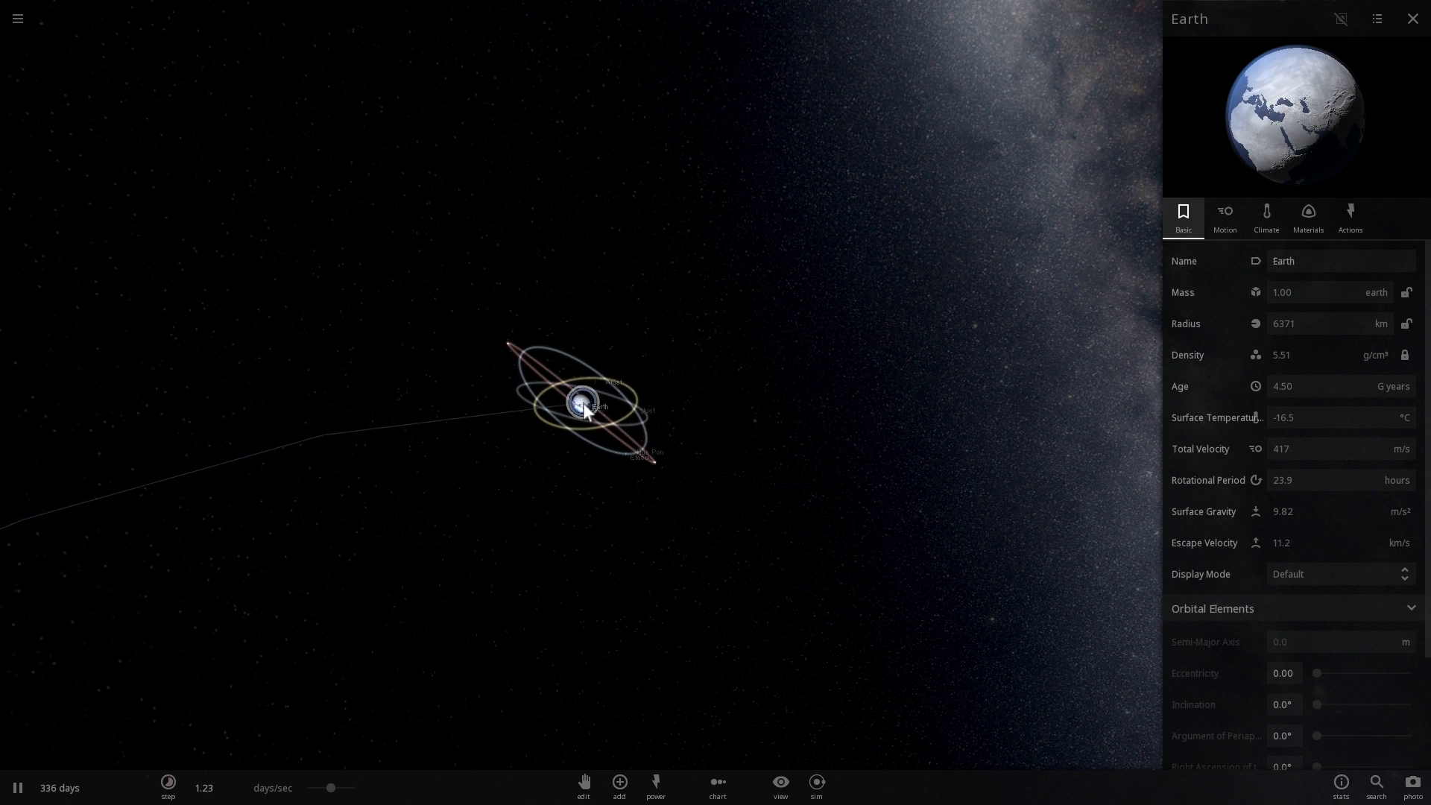
click(582, 550)
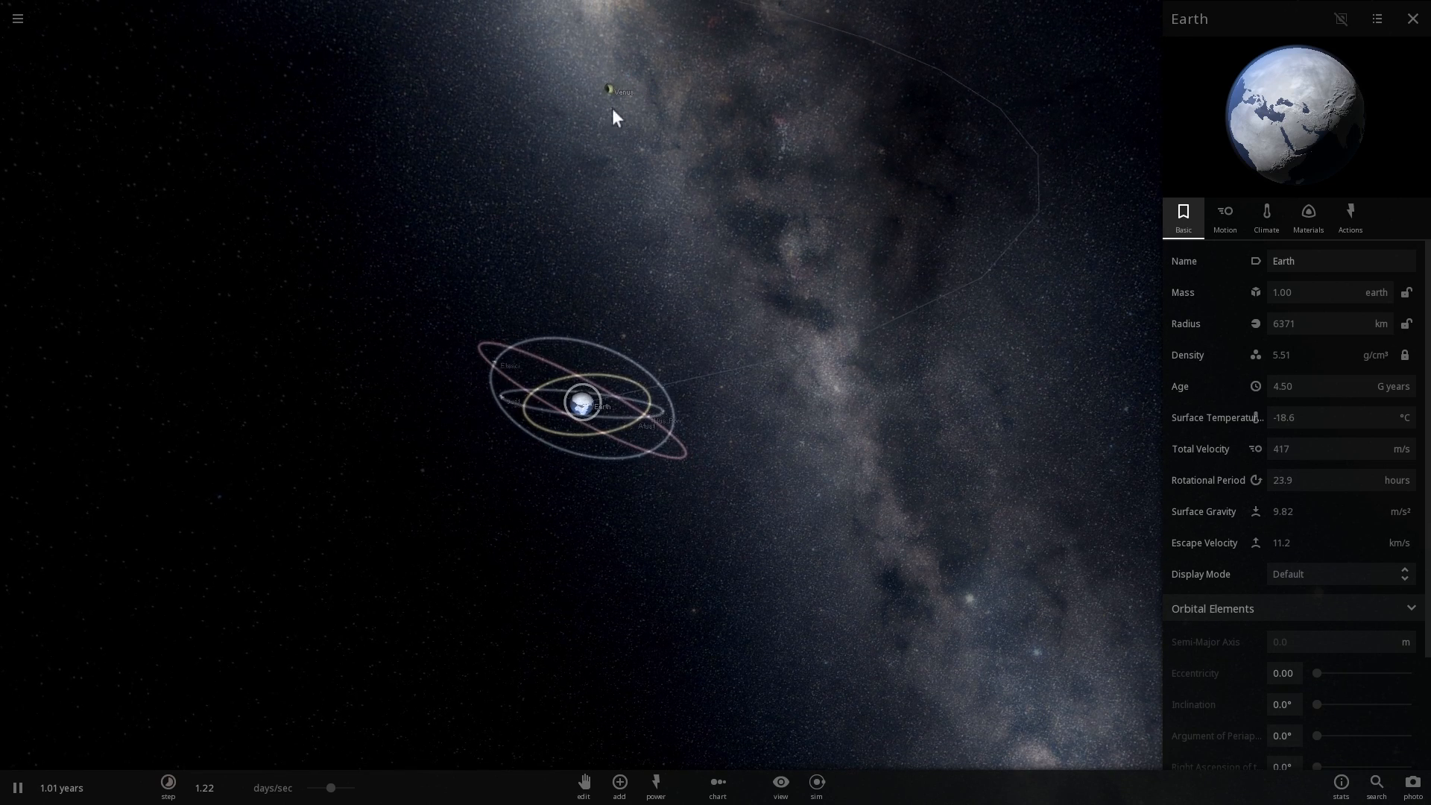
click(621, 91)
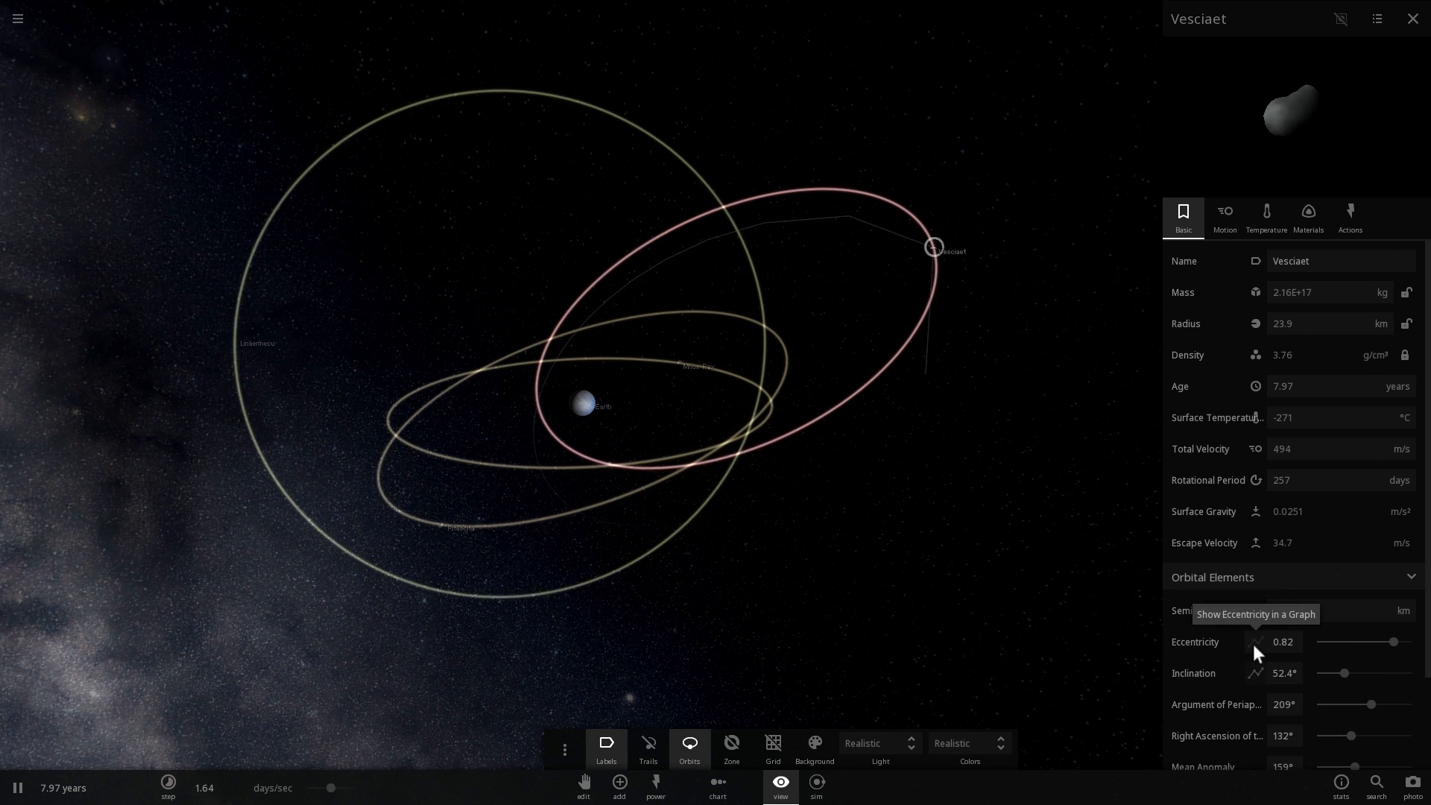
click(1256, 642)
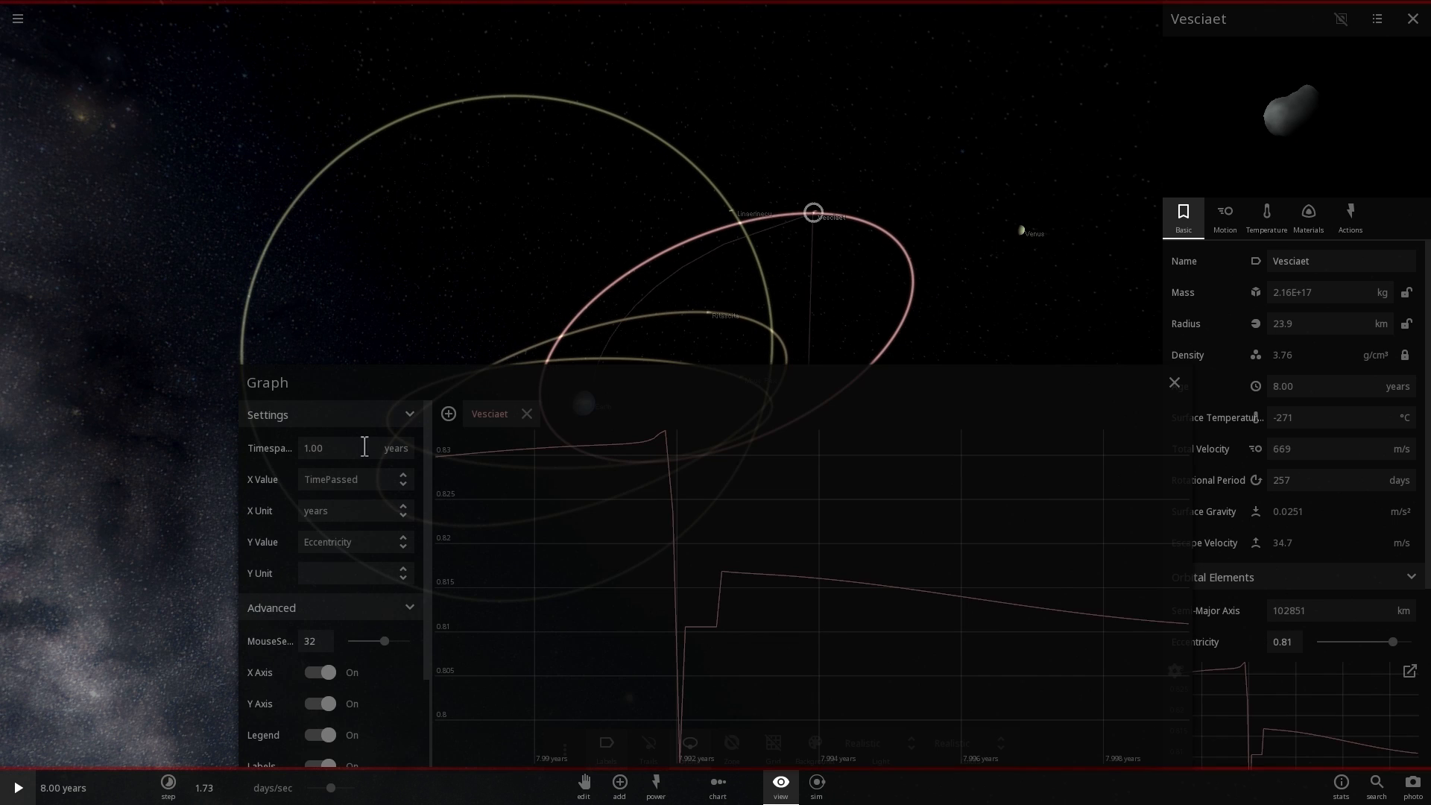
text(1000)
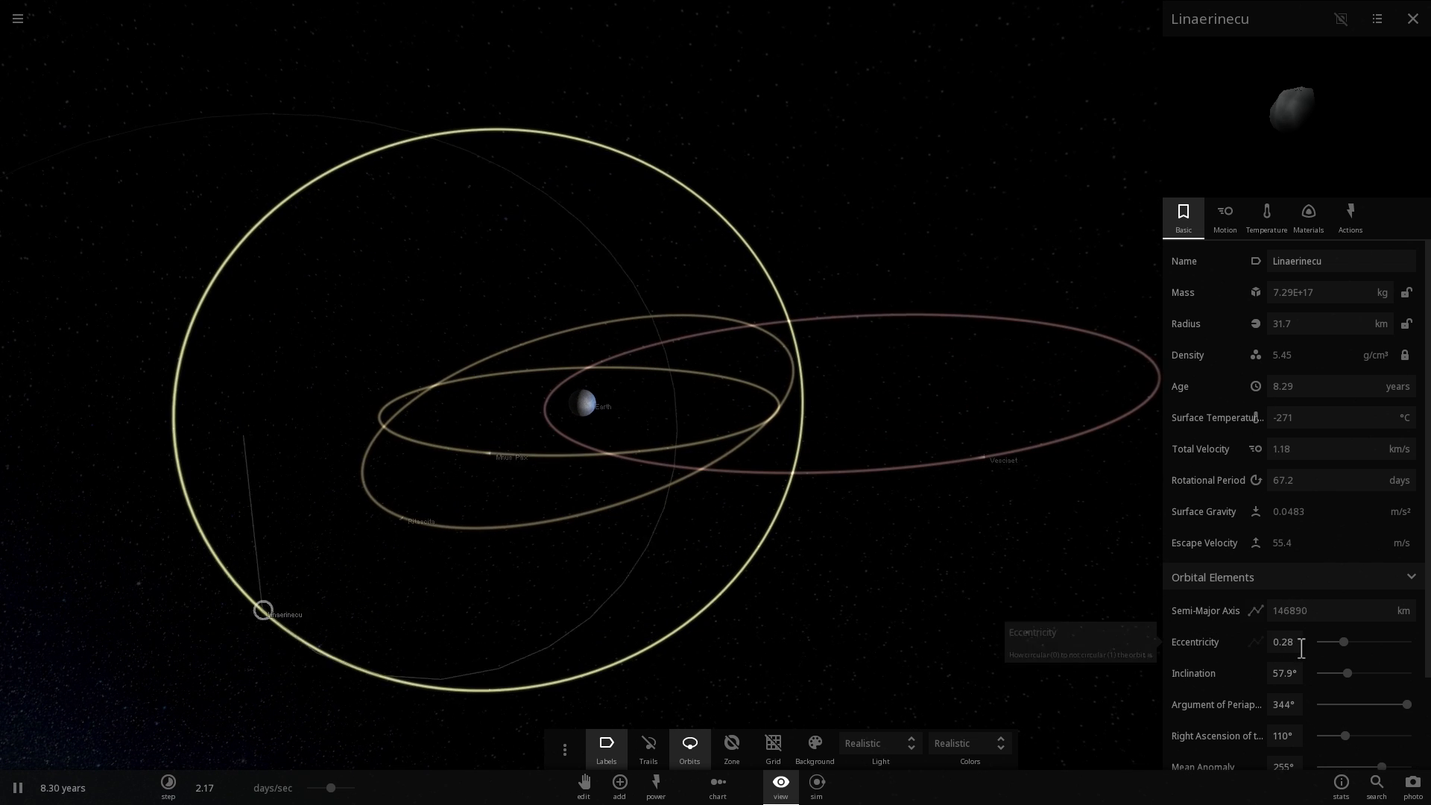
Begin switching to the simulation crowded with many small bodies' orbits.
click(1257, 642)
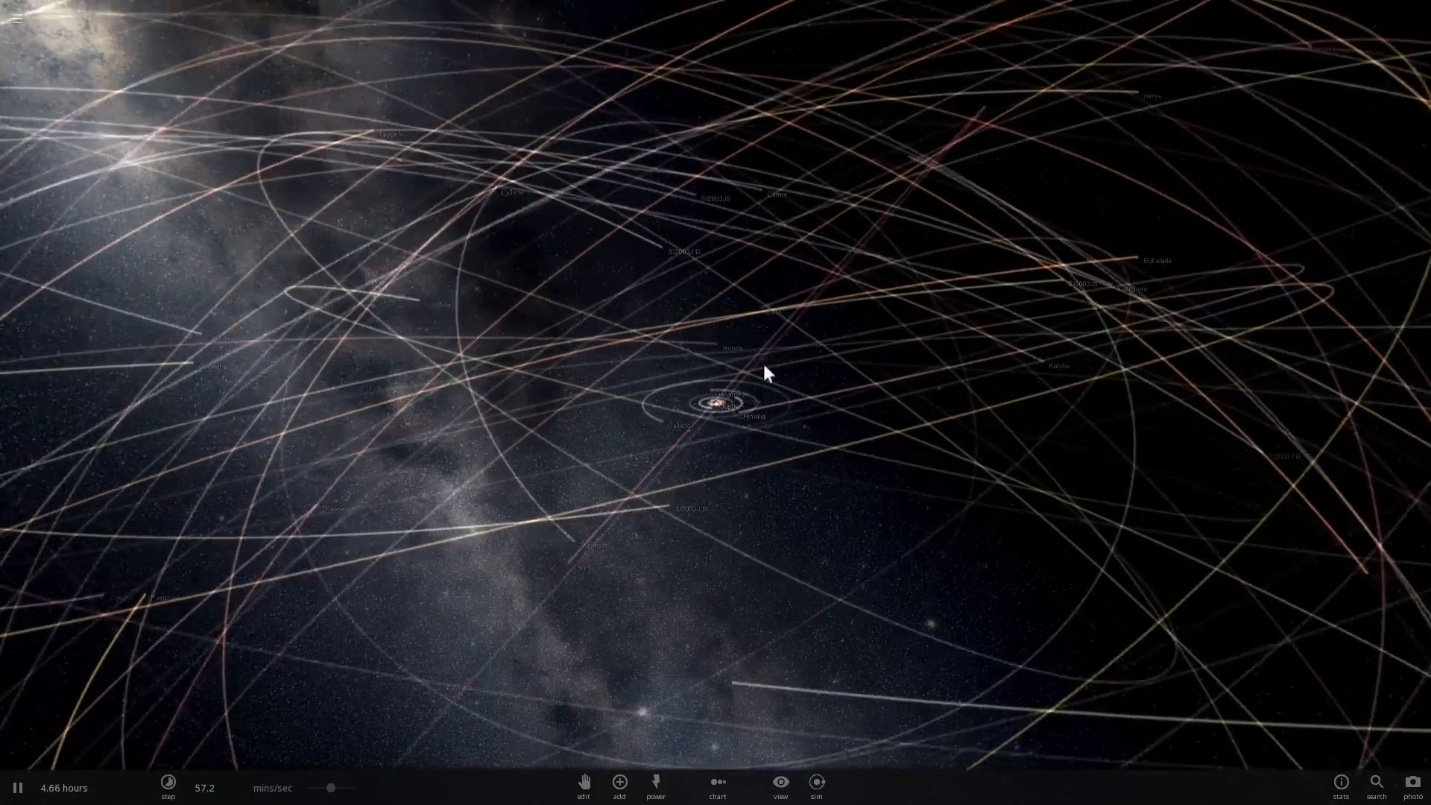
Select the moon Lysithea and adjust its eccentricity slider.
click(447, 308)
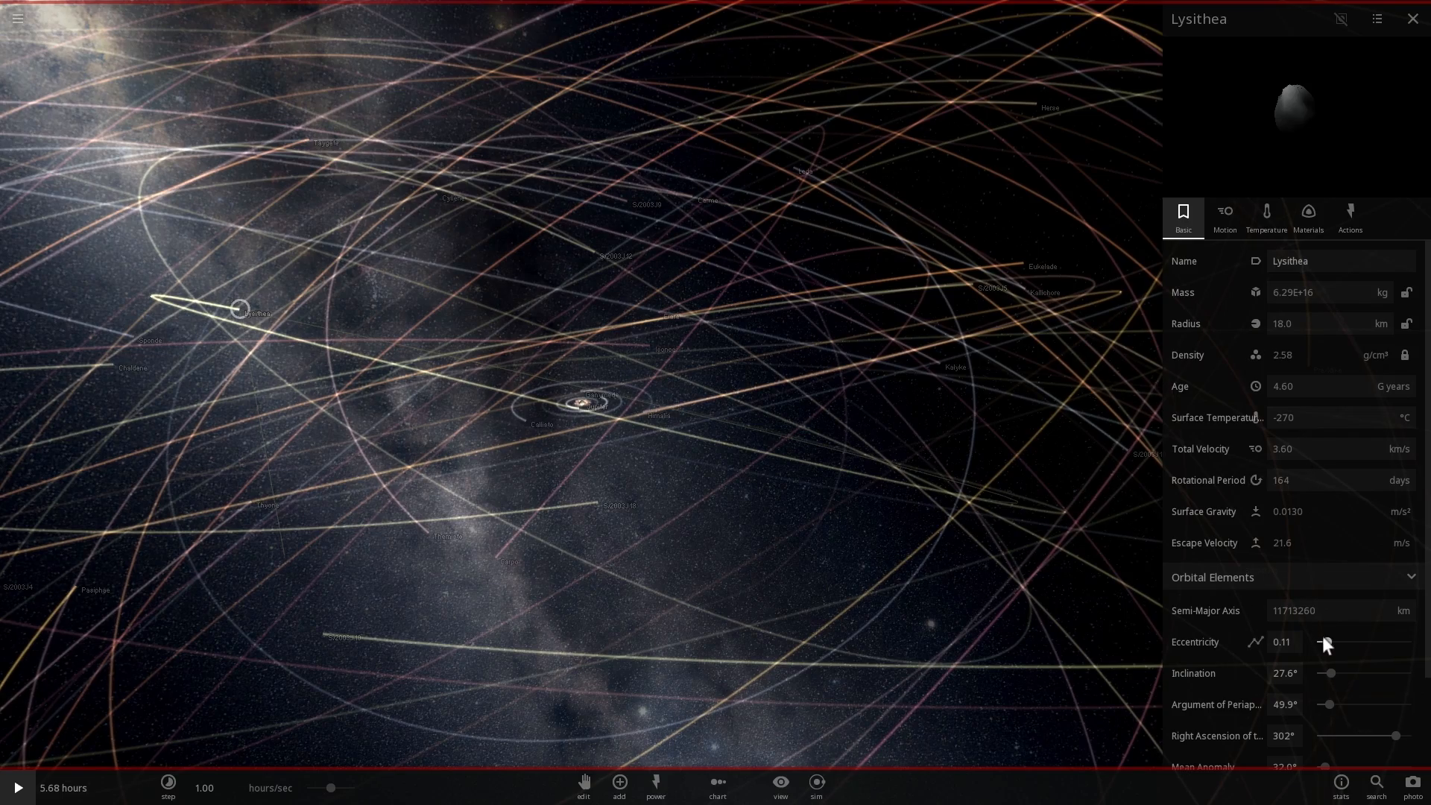
drag(1326, 642, 1378, 641)
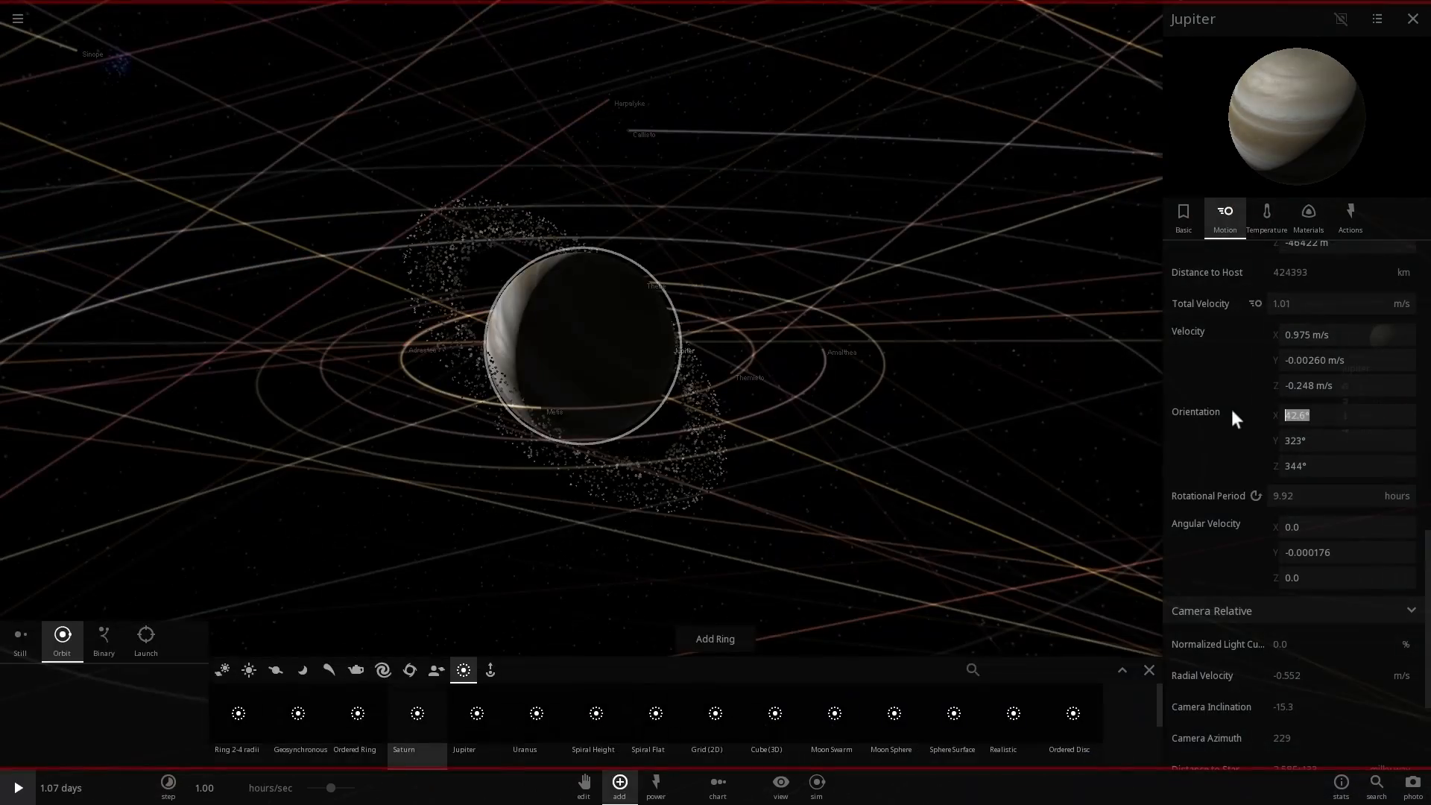
Resume the simulation and orbit the camera around Jupiter and its debris ring.
click(17, 787)
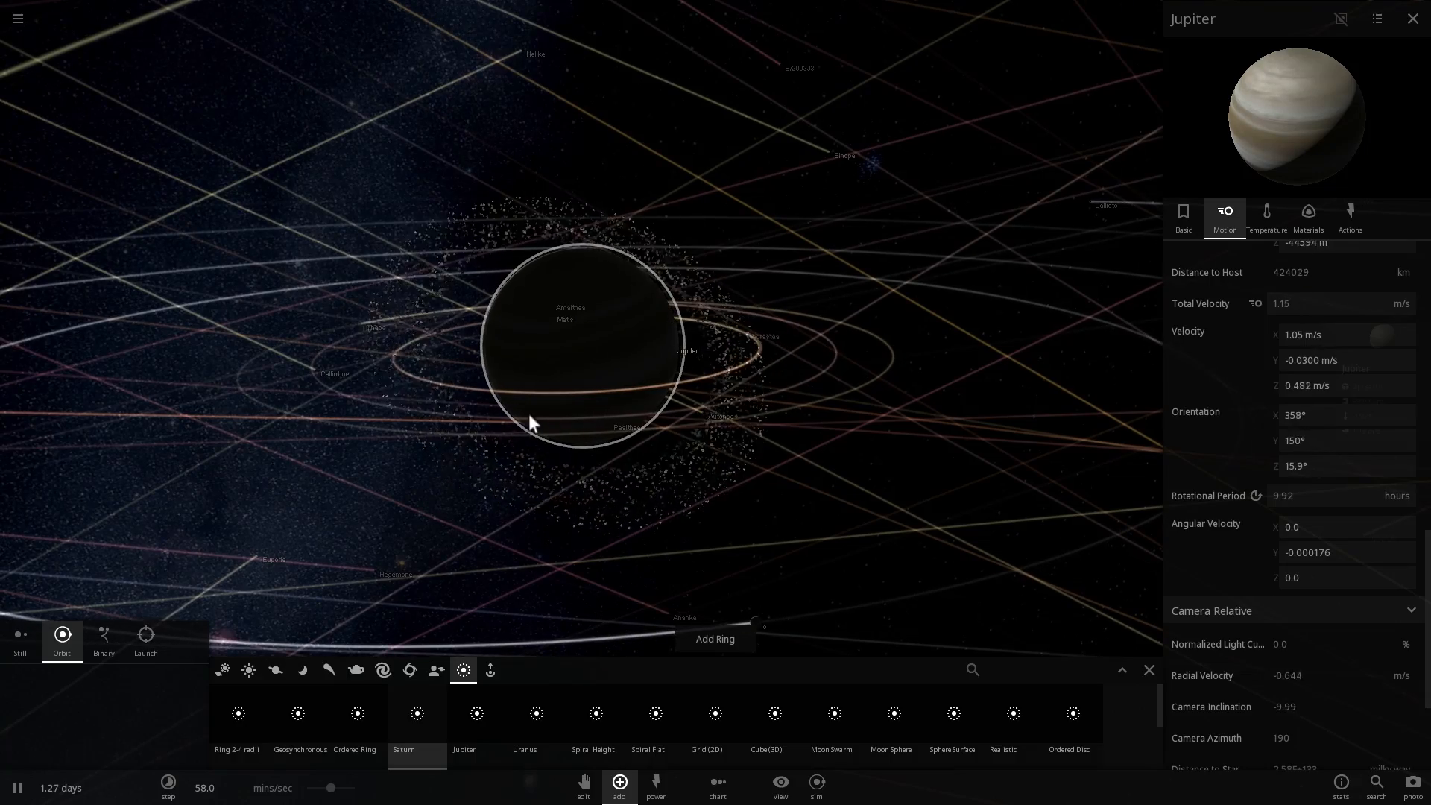
drag(534, 422, 675, 481)
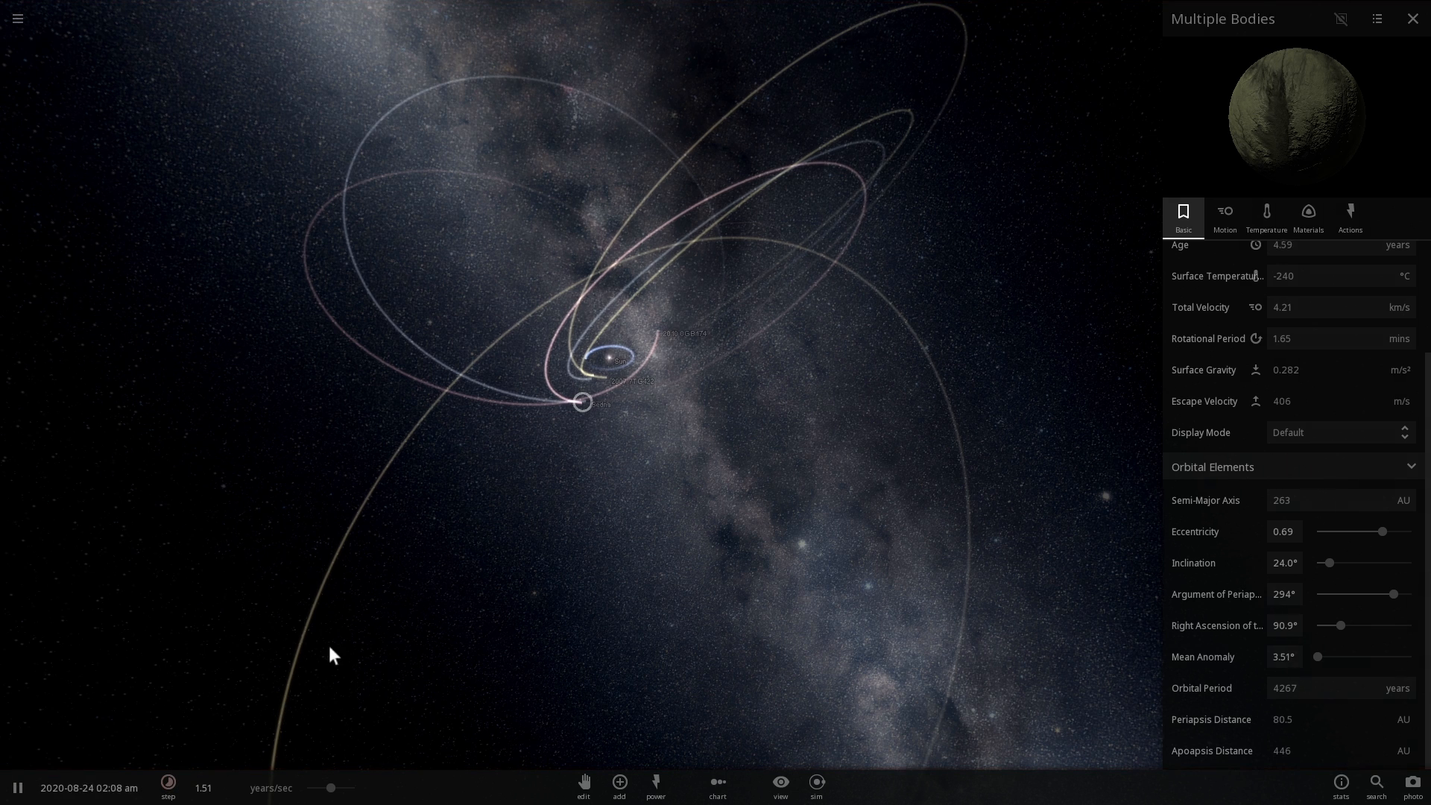
Close the details panel and view orbits of 2012 2VP113, 2007 TG422, and 2013 RF98.
click(1411, 18)
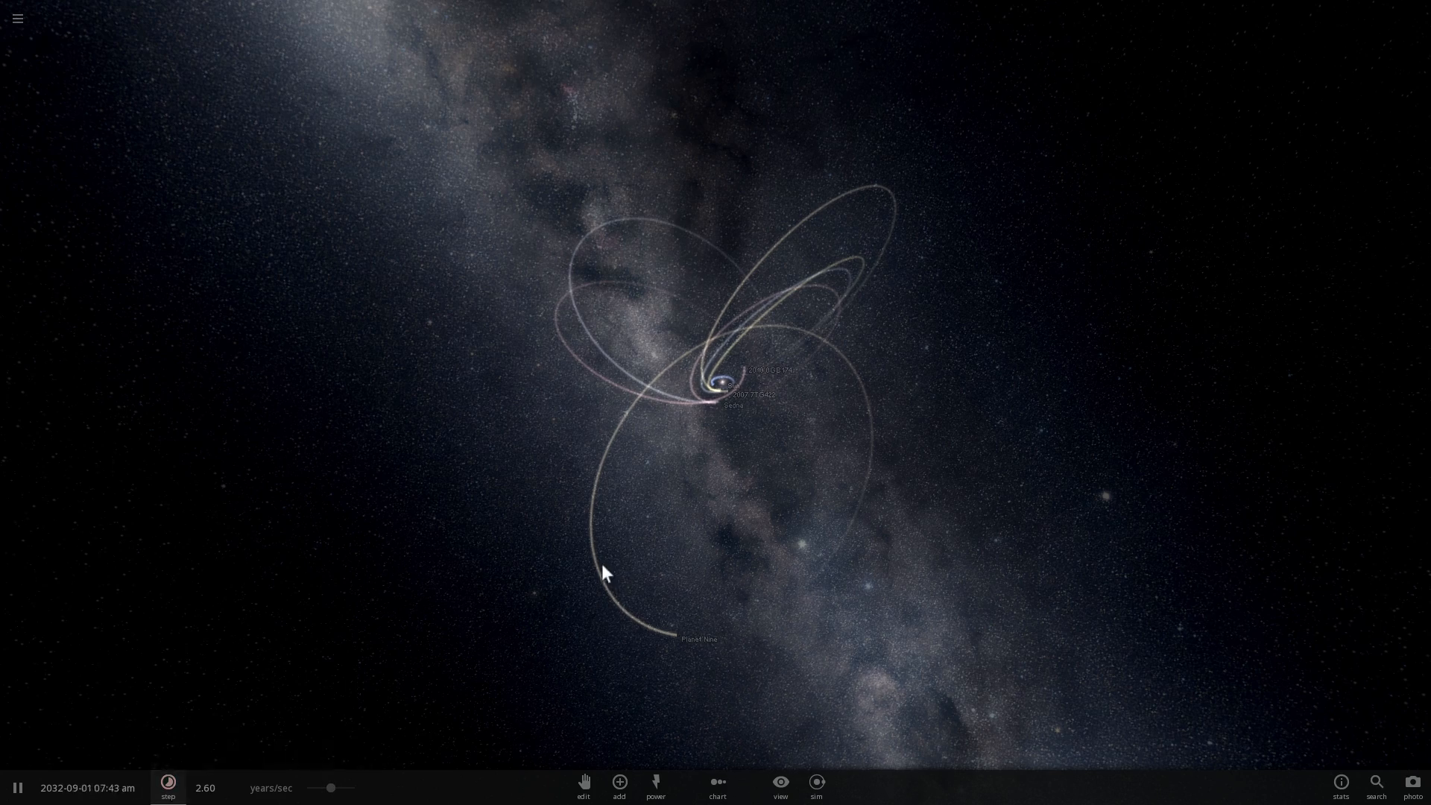
click(659, 627)
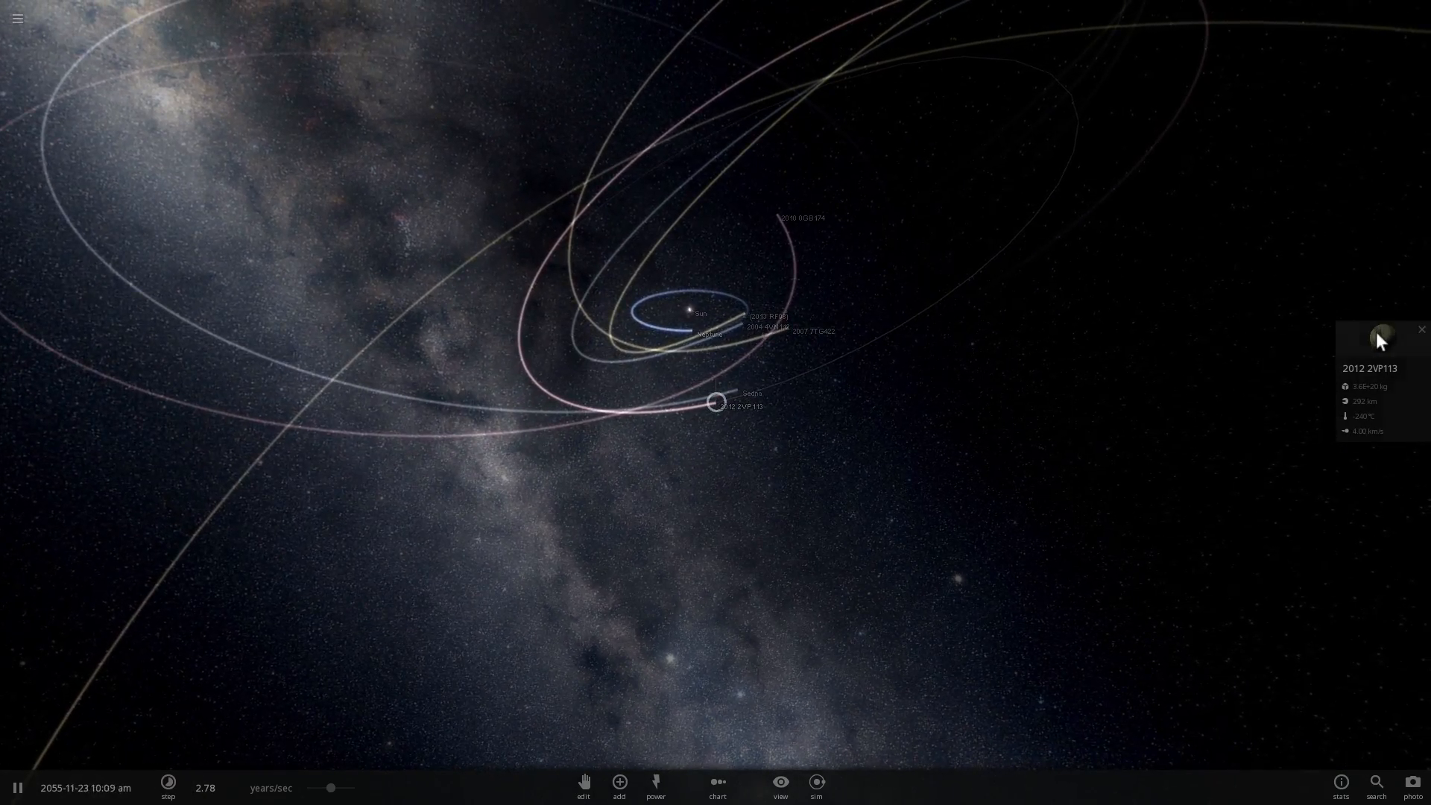
click(1379, 337)
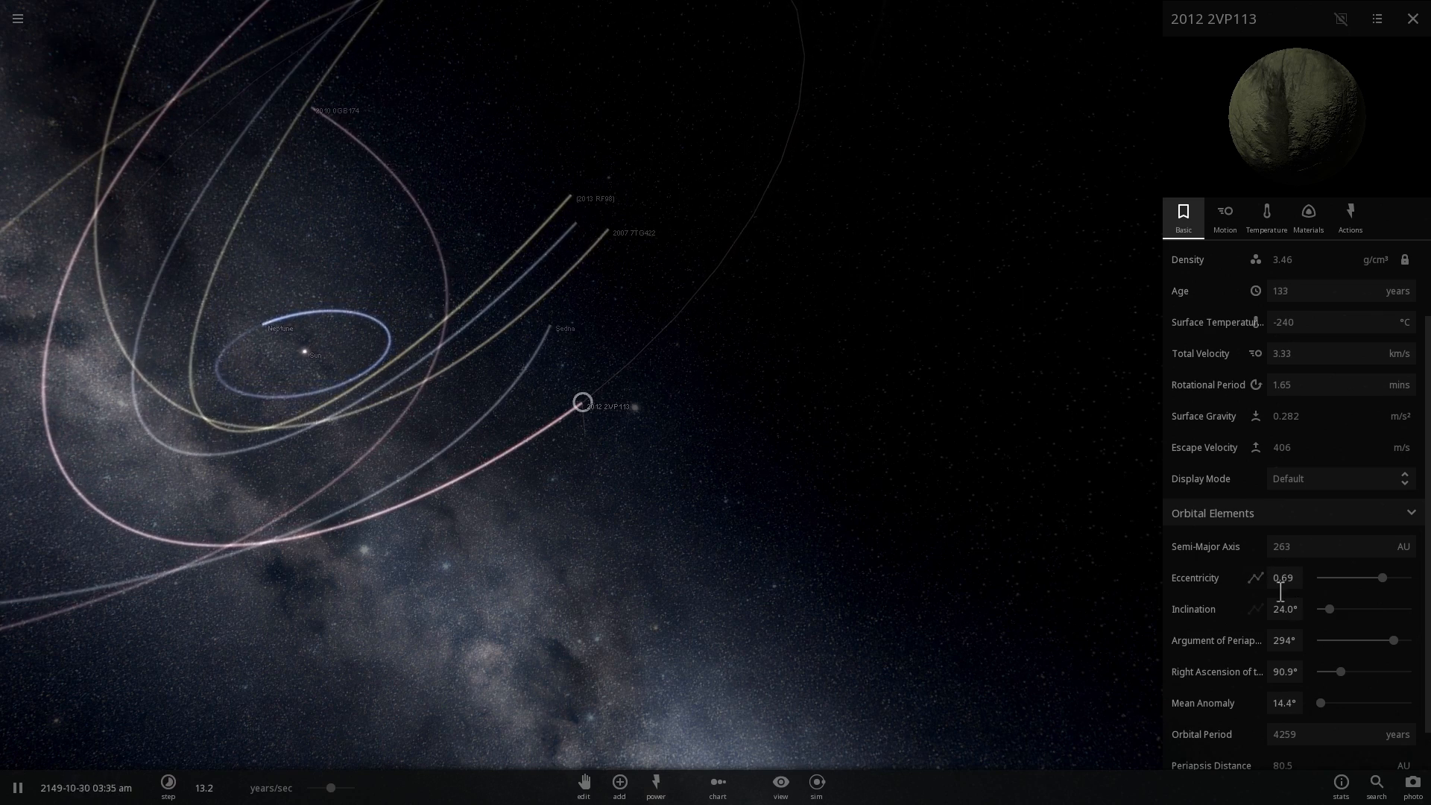
click(598, 224)
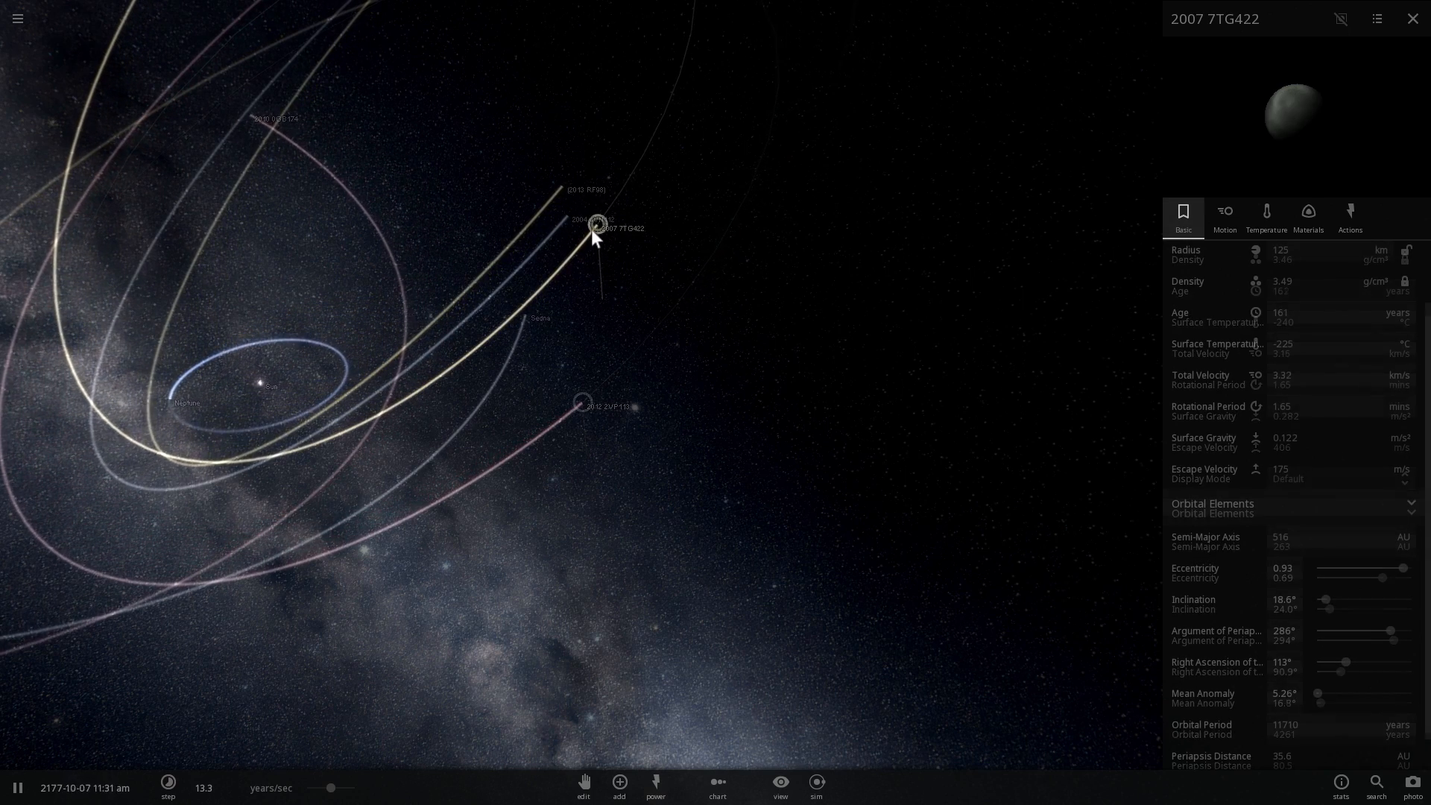
click(544, 177)
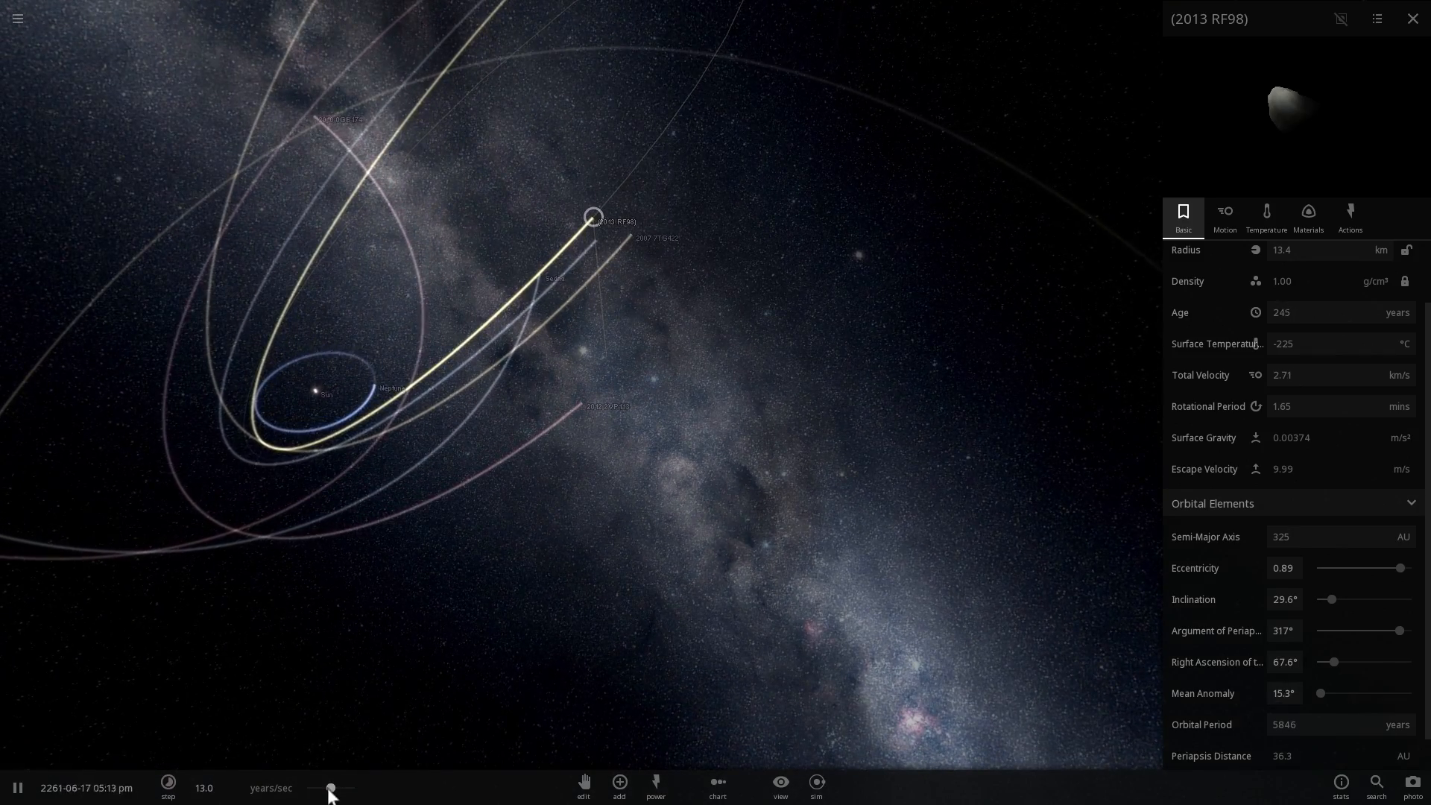
Speed up time, select 2012 2VP113, and drag its eccentricity down then back up.
drag(330, 788, 345, 787)
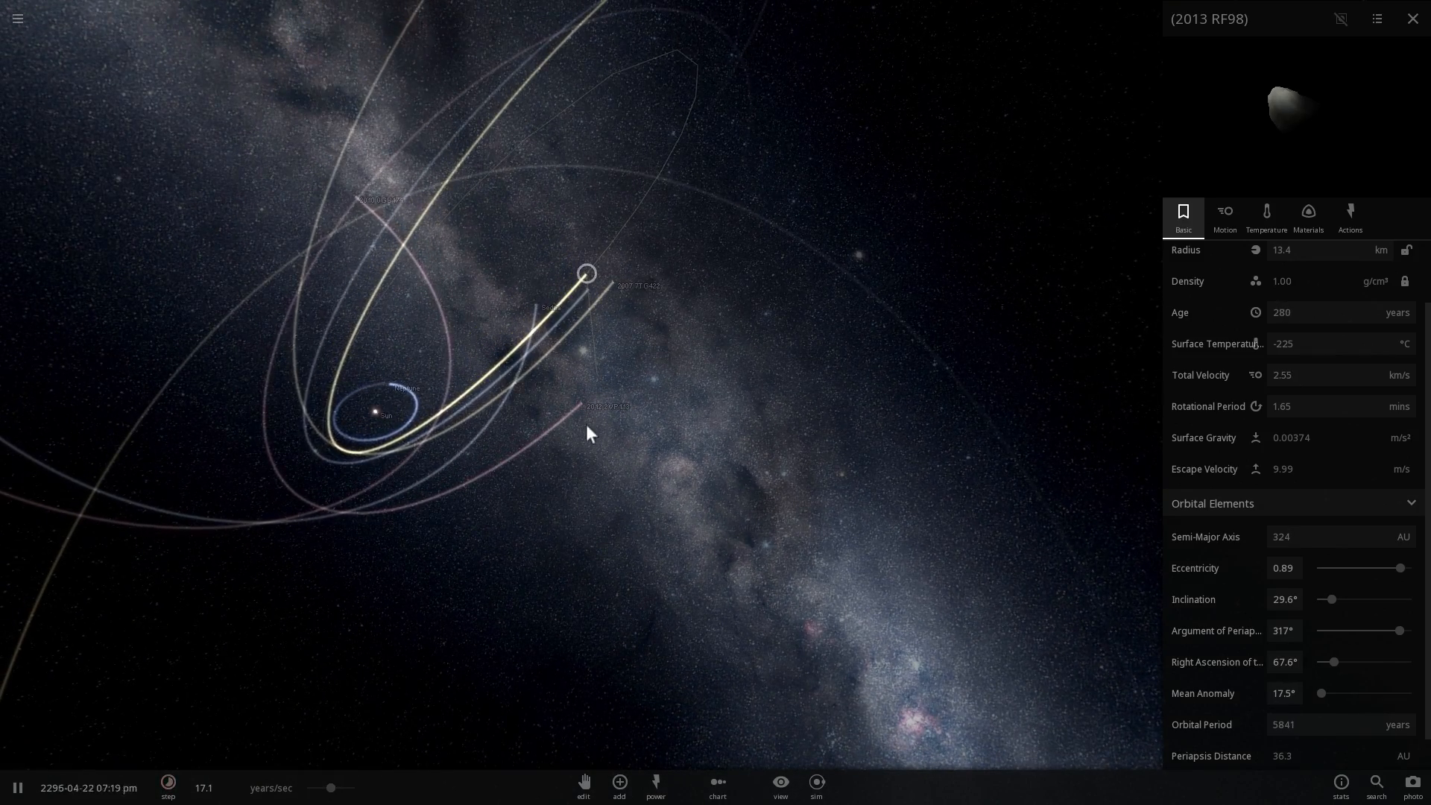
click(582, 403)
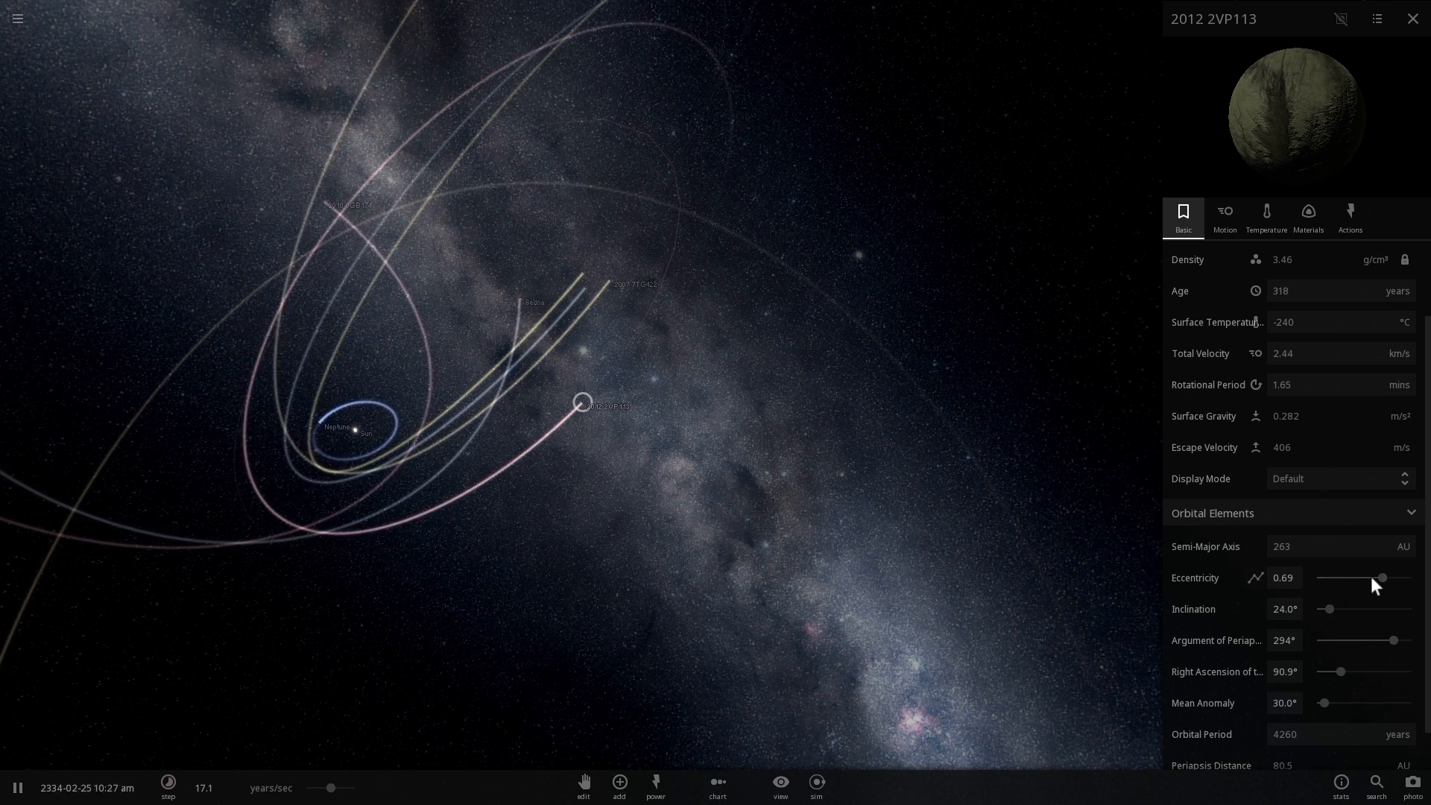
drag(1381, 577, 1353, 576)
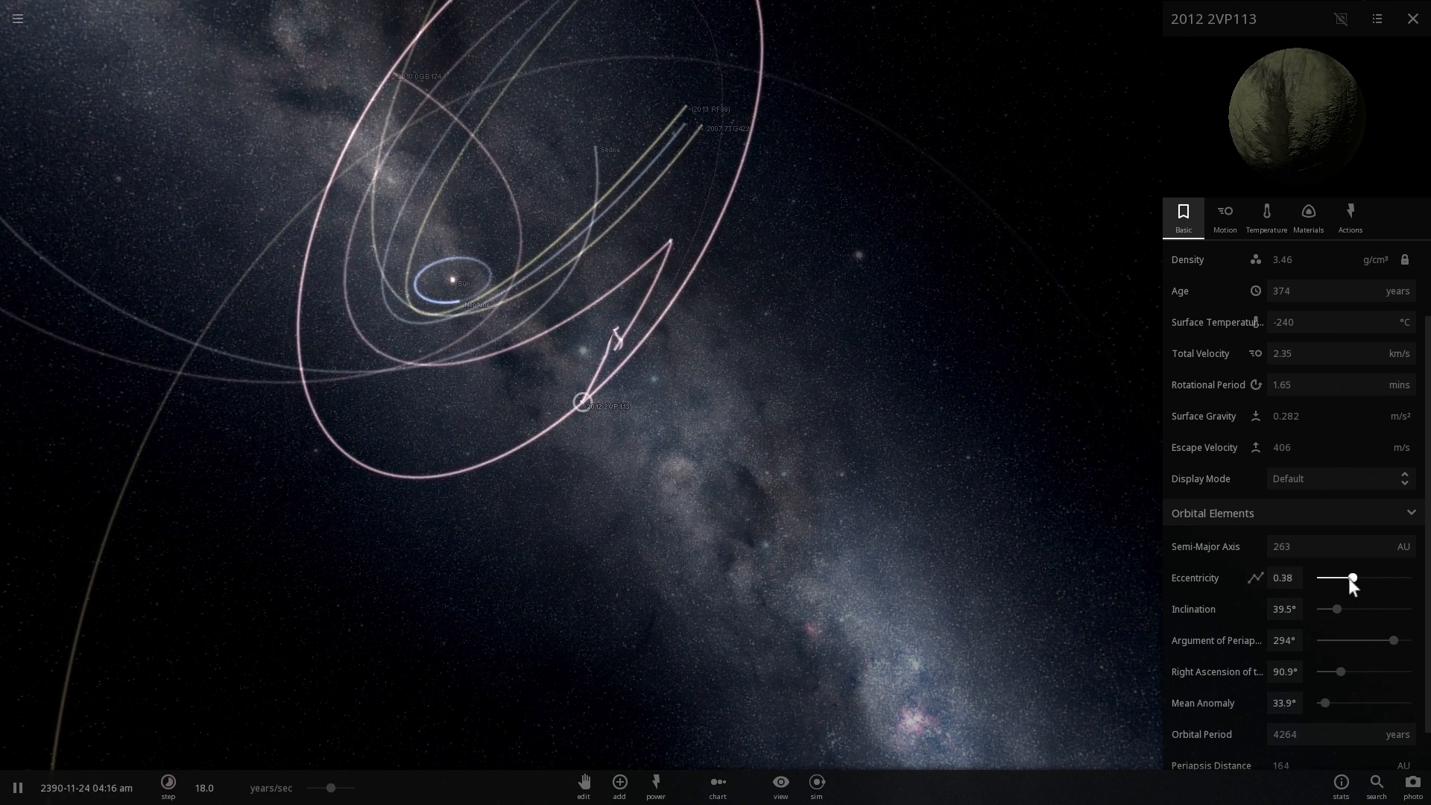
drag(1334, 609, 1355, 609)
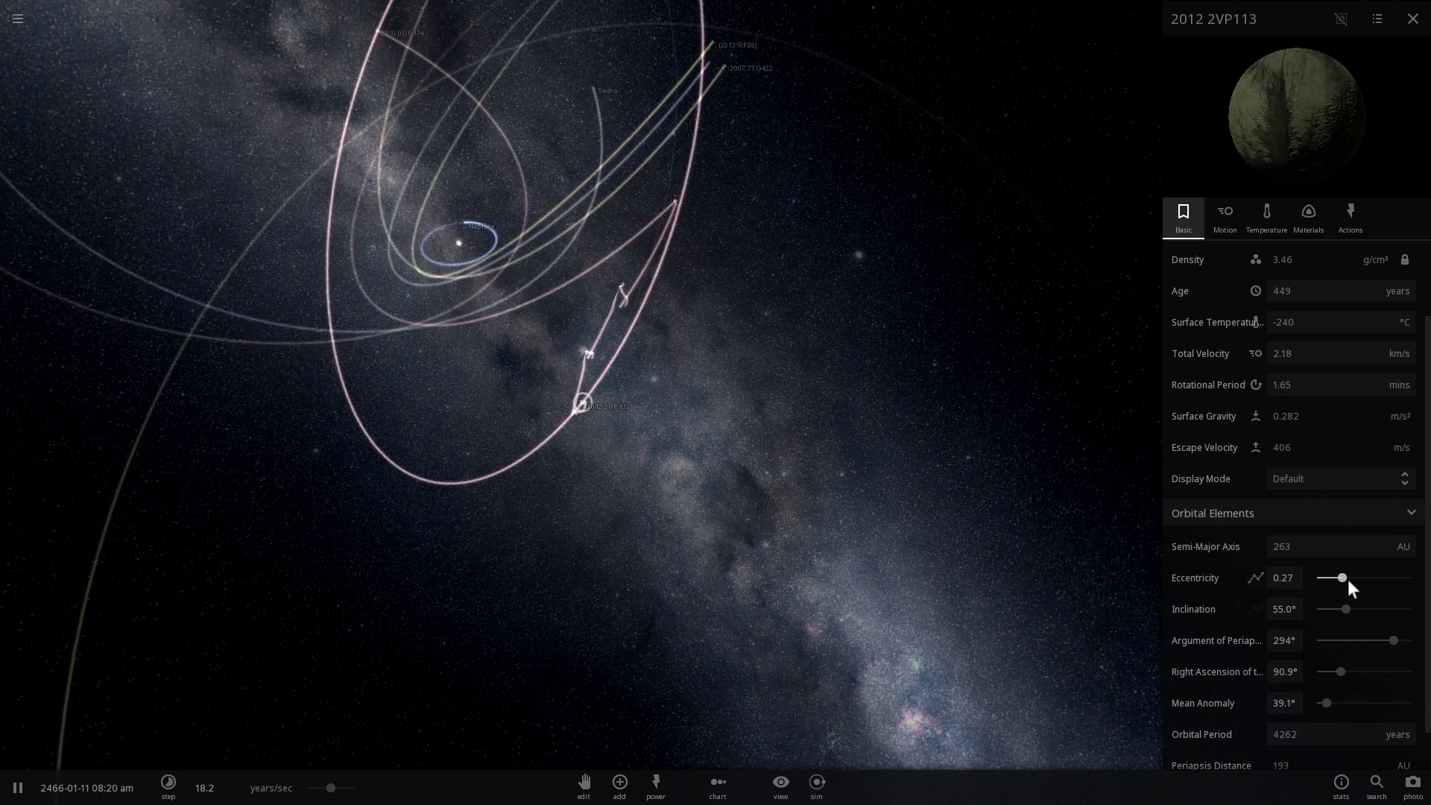
drag(1342, 577, 1362, 577)
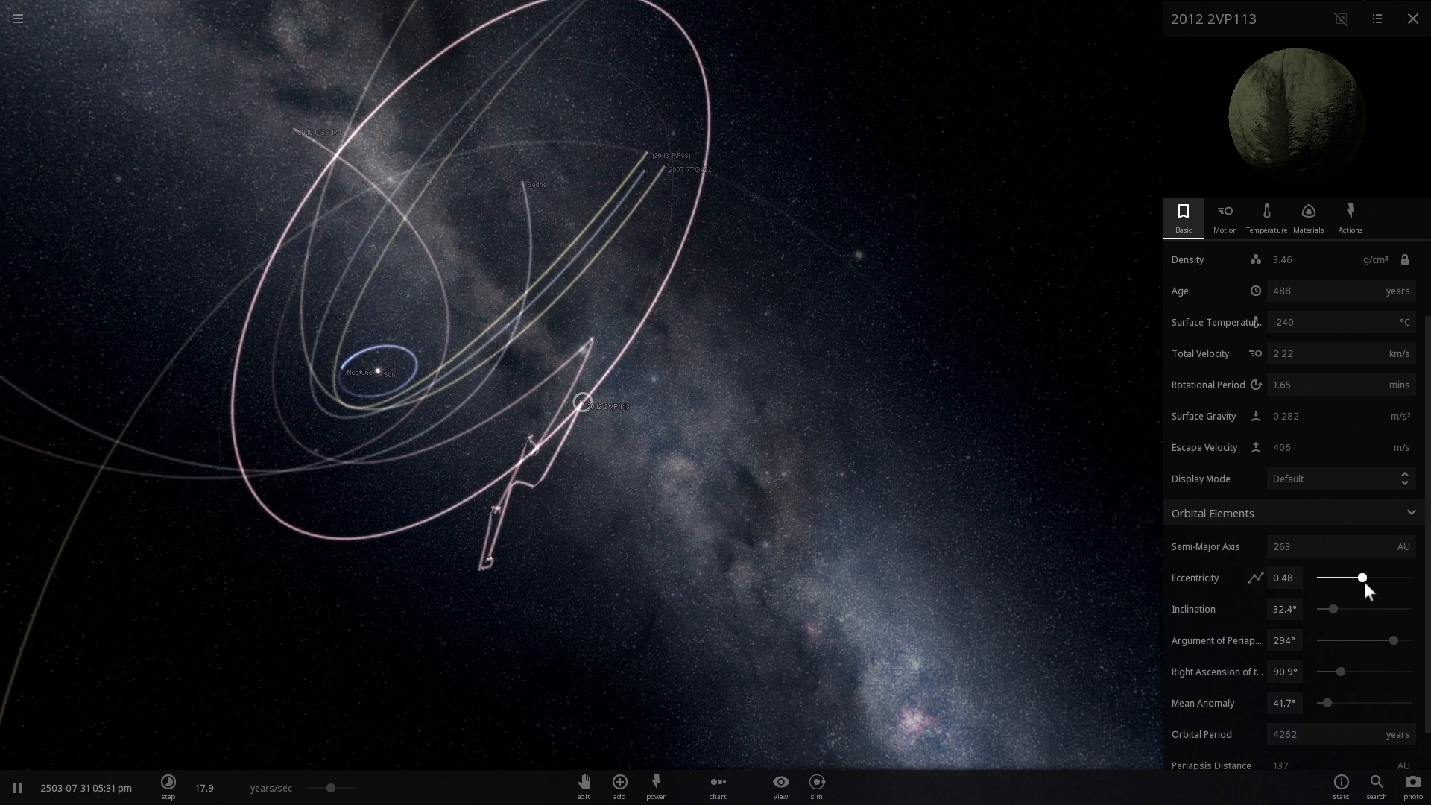
drag(1361, 577, 1376, 577)
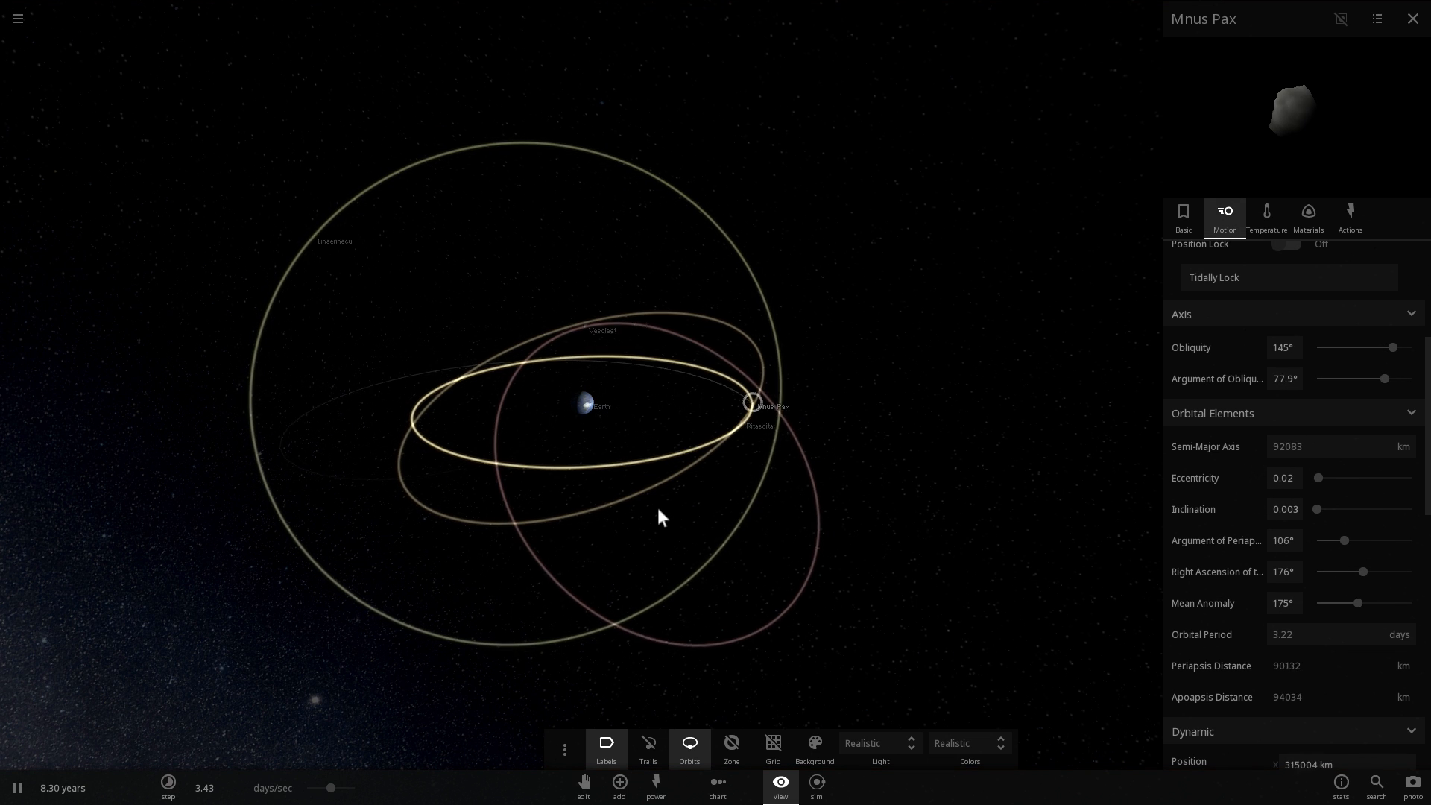
Pause the inclined-satellite simulation at 8.32 years with Mnus Pax opposite Earth.
click(17, 788)
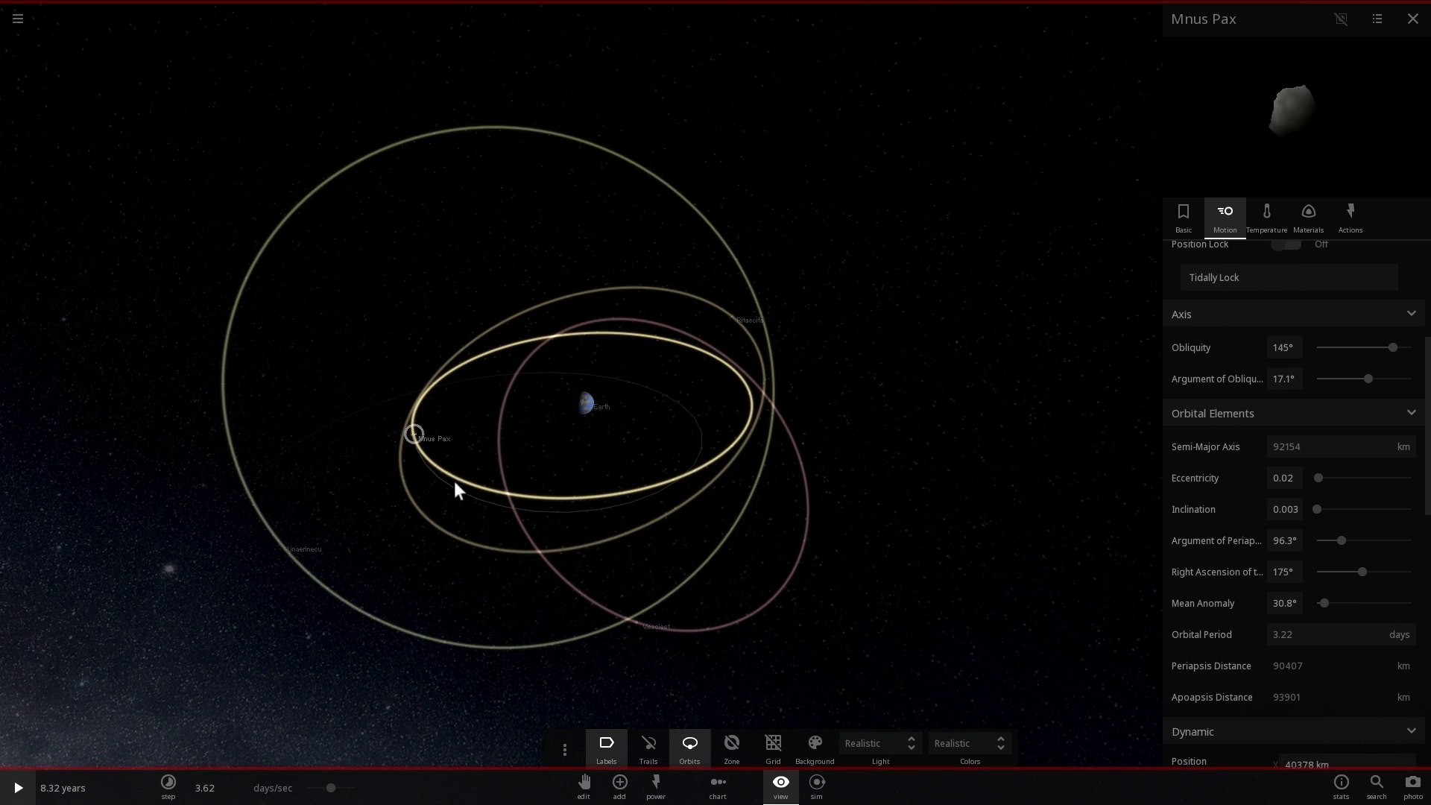